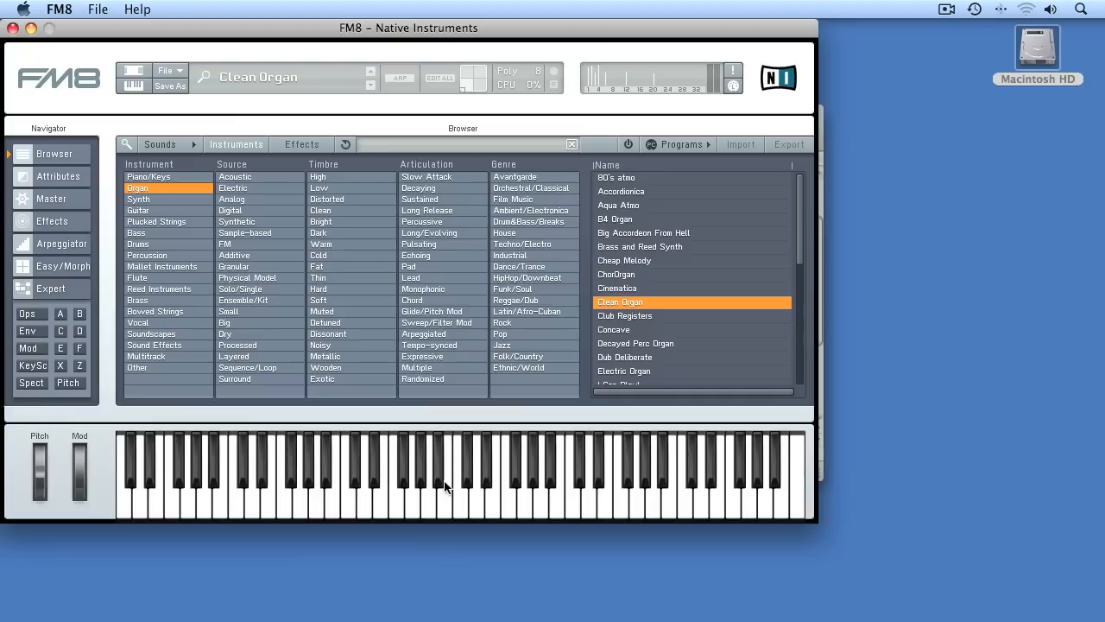
{"action": "mouse_move", "coordinate": [444, 482]}
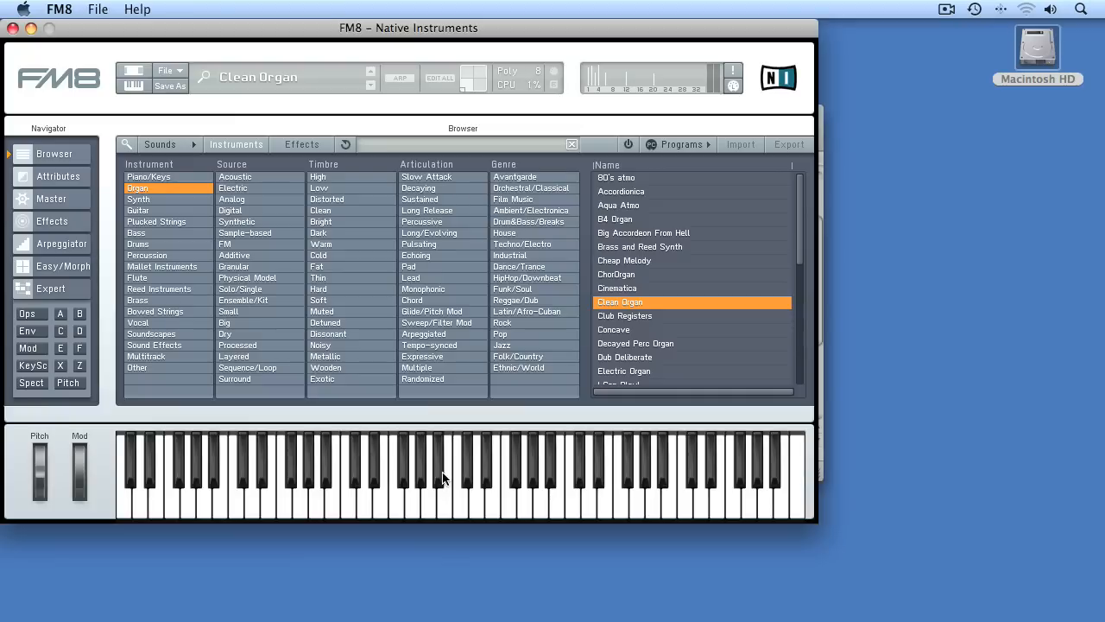
{"action": "mouse_move", "coordinate": [454, 482]}
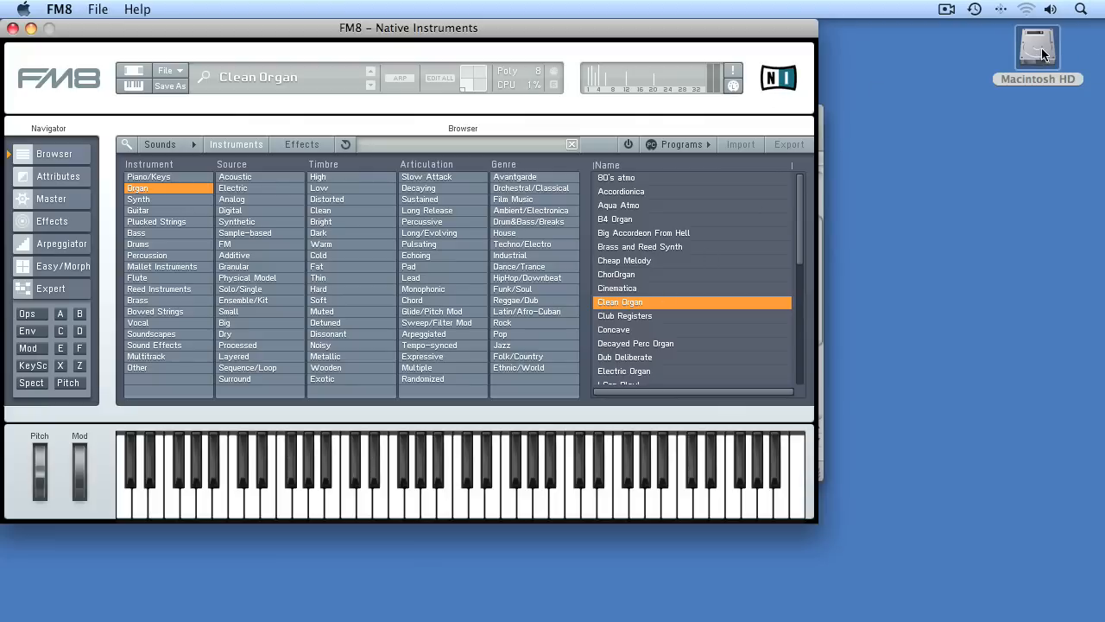
Step: Open Audio MIDI Setup from Macintosh HD > Applications > Utilities
{"action": "double_click", "coordinate": [1036, 47]}
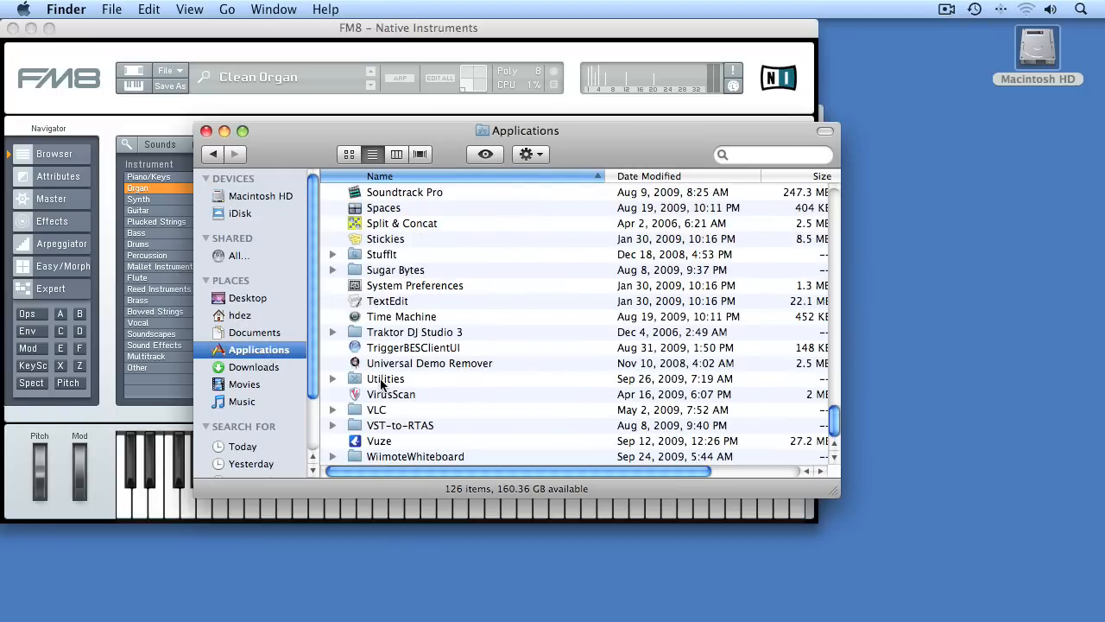
{"action": "double_click", "coordinate": [385, 378]}
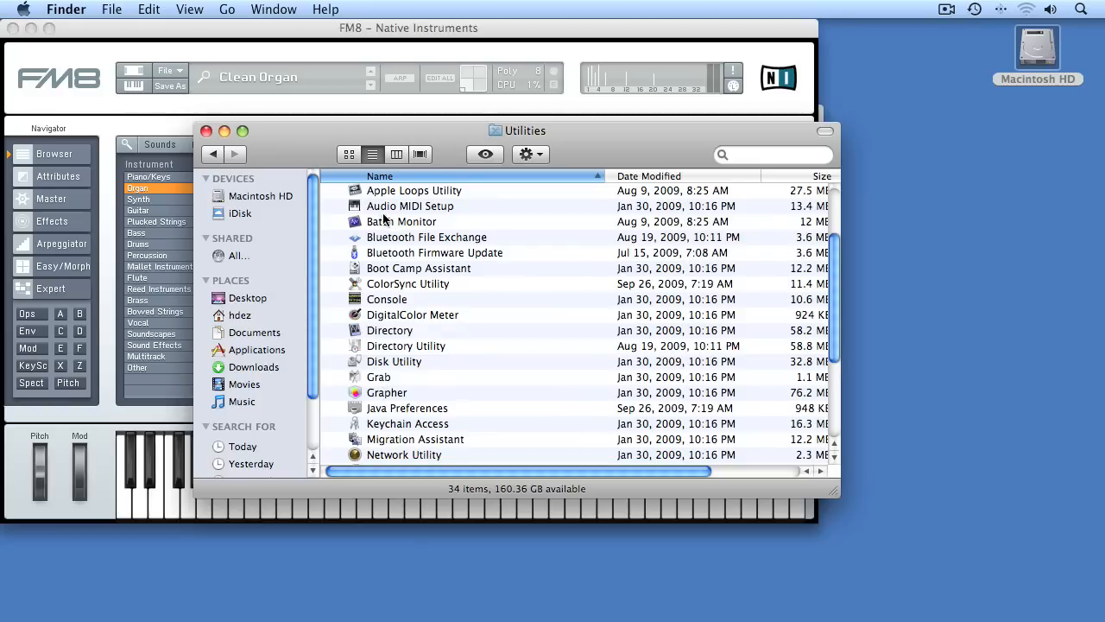
{"action": "double_click", "coordinate": [410, 205]}
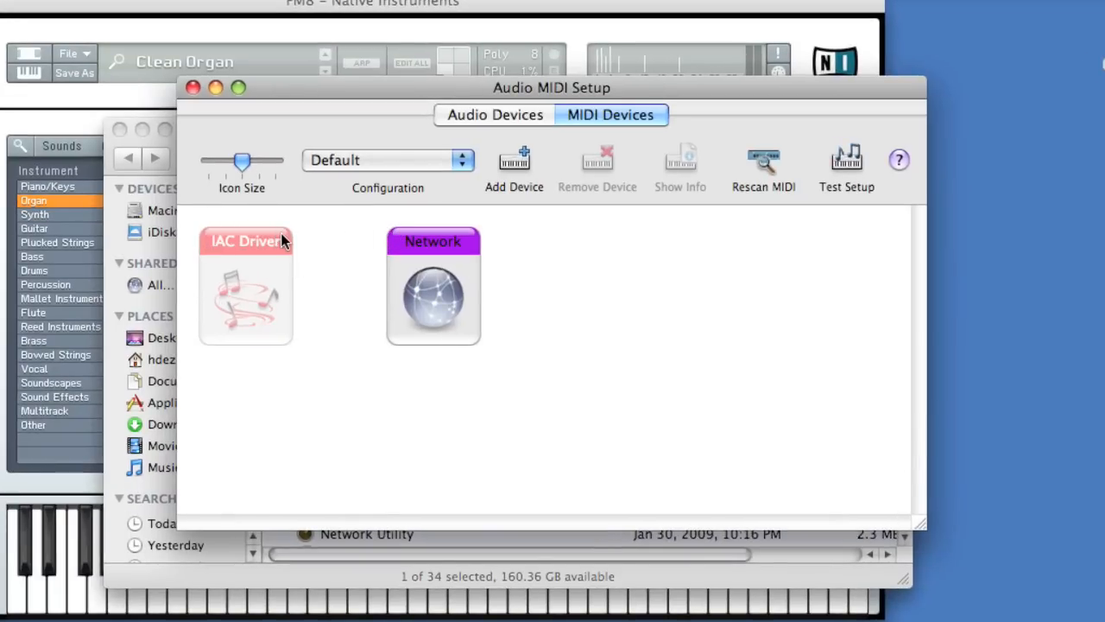
{"action": "mouse_move", "coordinate": [261, 278]}
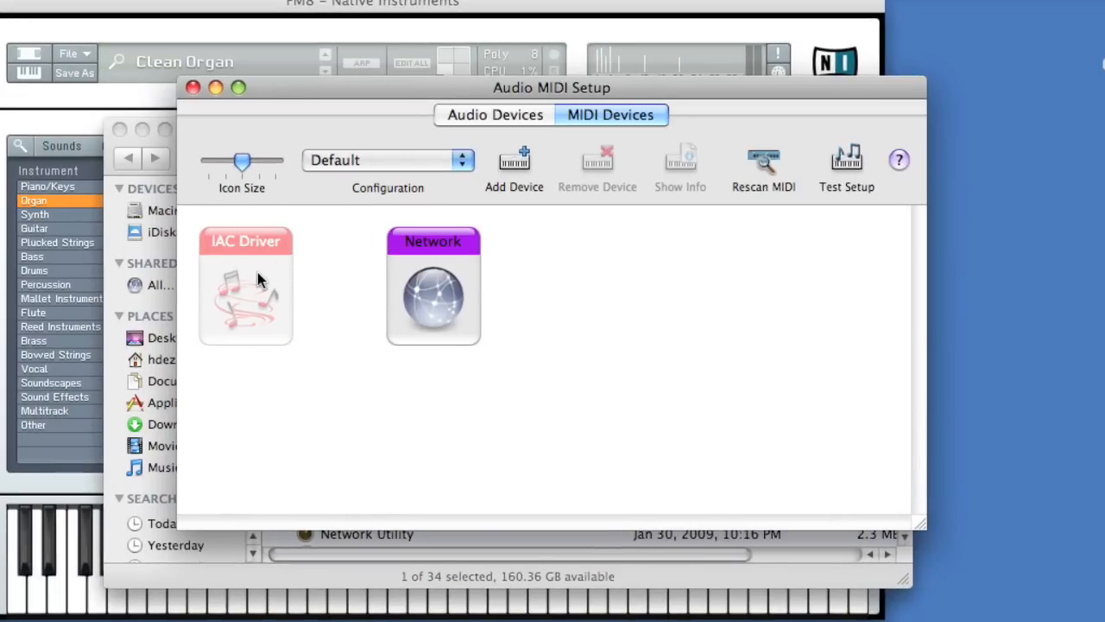
Step: Mark the IAC Driver as online, close its properties, and quit Audio MIDI Setup
{"action": "double_click", "coordinate": [245, 294]}
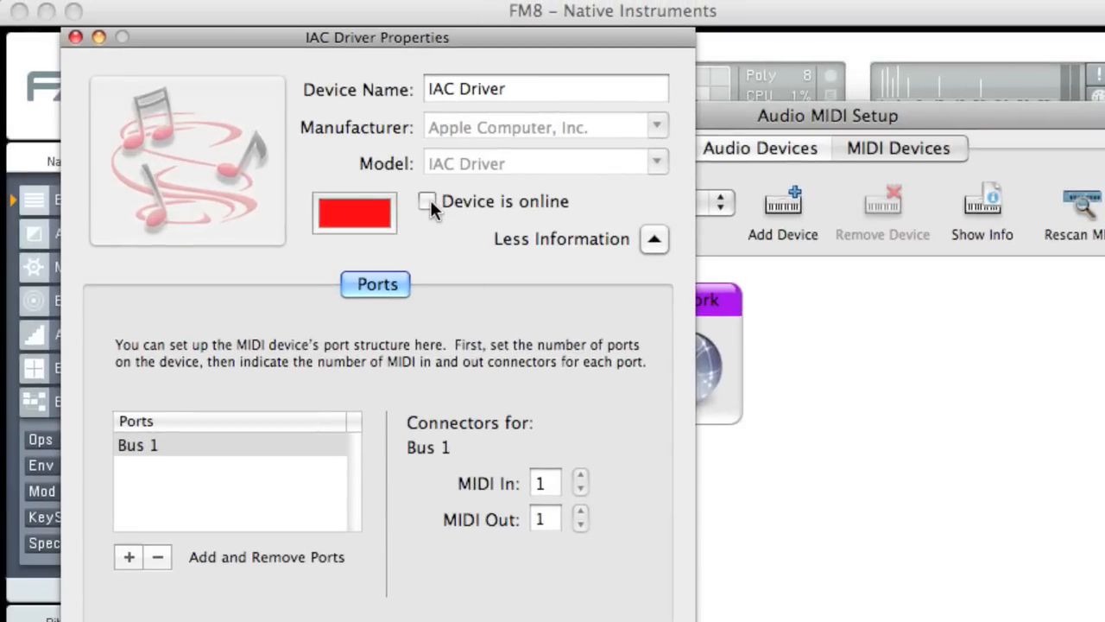
{"action": "left_click", "coordinate": [427, 200]}
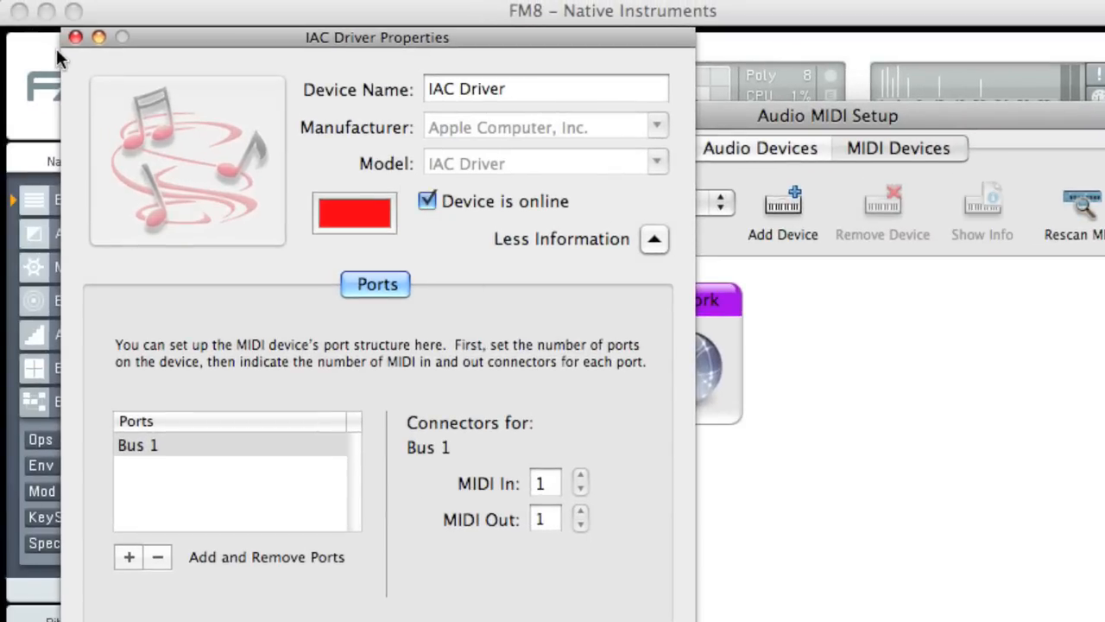
{"action": "left_click", "coordinate": [75, 37]}
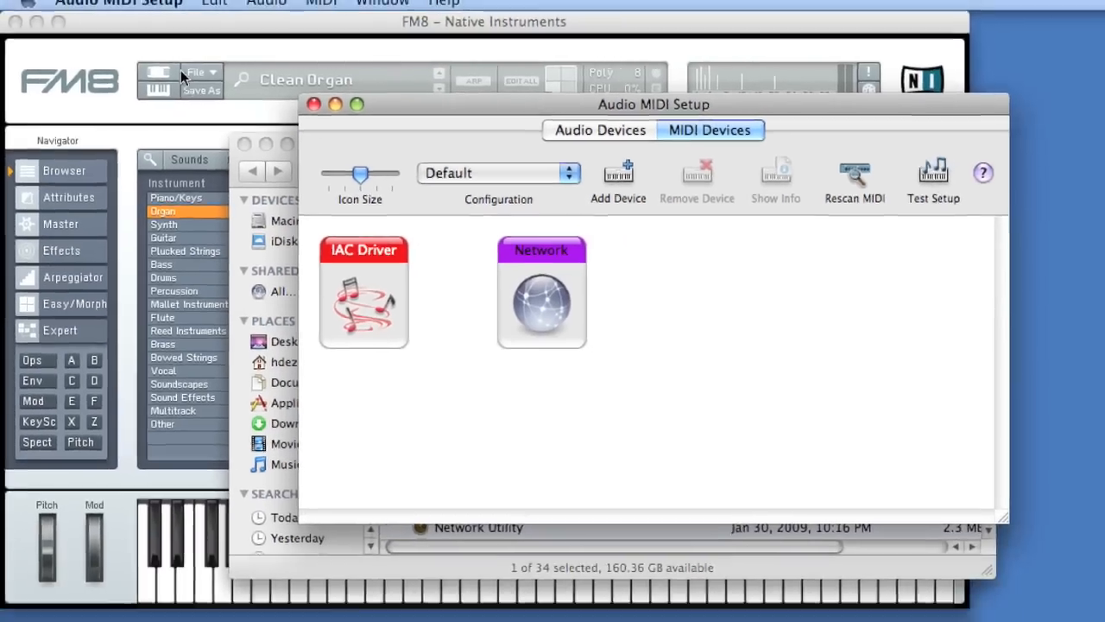
{"action": "left_click", "coordinate": [99, 8]}
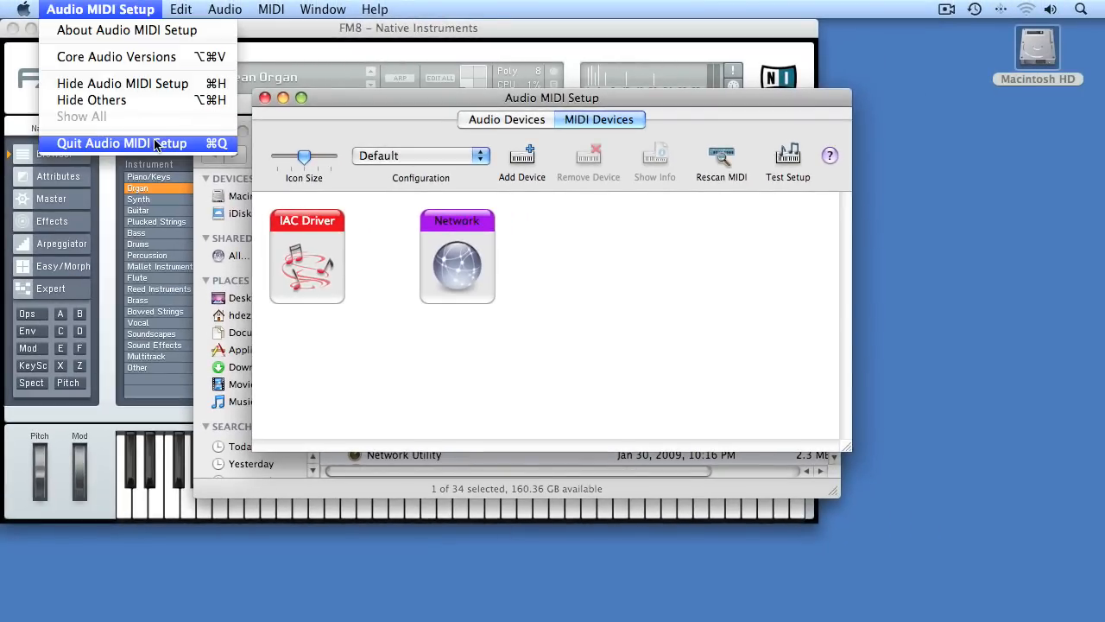
{"action": "left_click", "coordinate": [120, 143]}
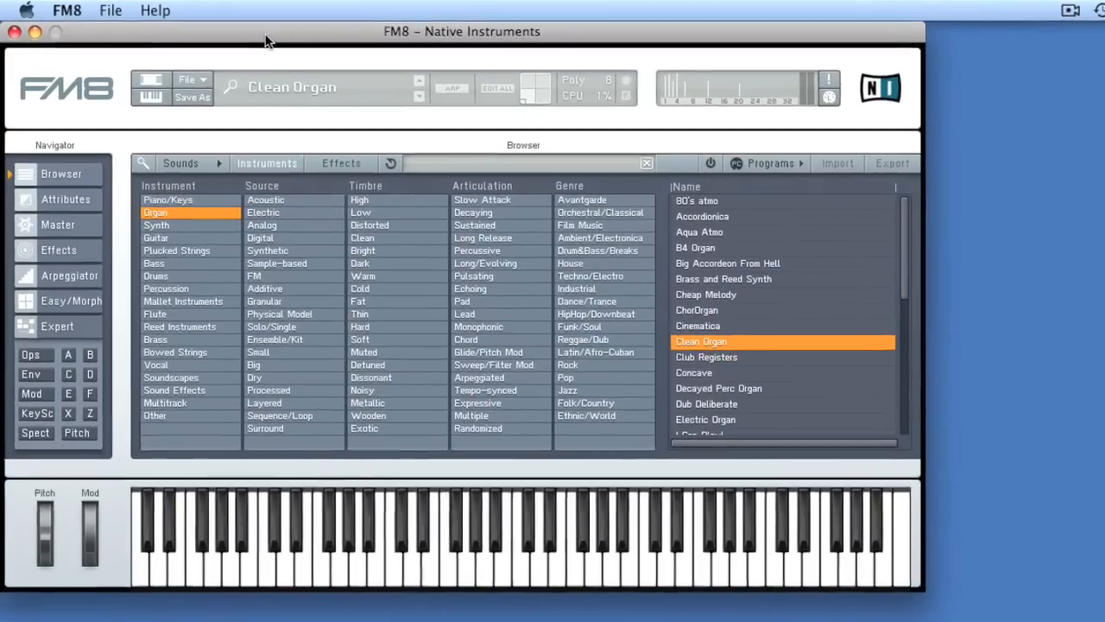
Step: In FM8's MIDI setup, switch IAC Driver Bus 1 input off and confirm
{"action": "left_click", "coordinate": [111, 11]}
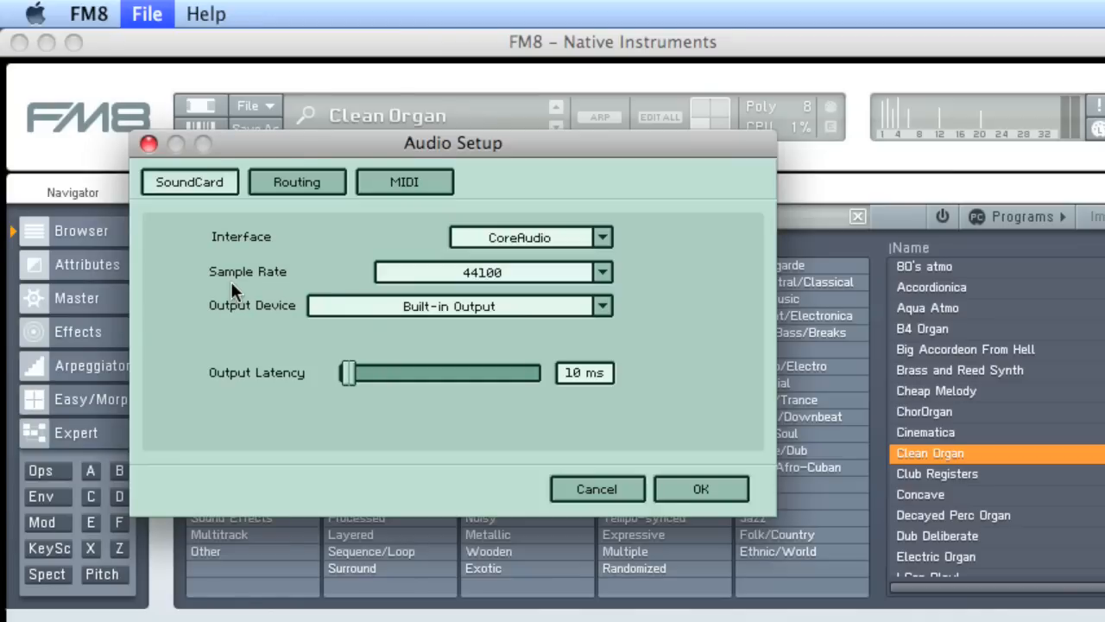
{"action": "mouse_move", "coordinate": [220, 206]}
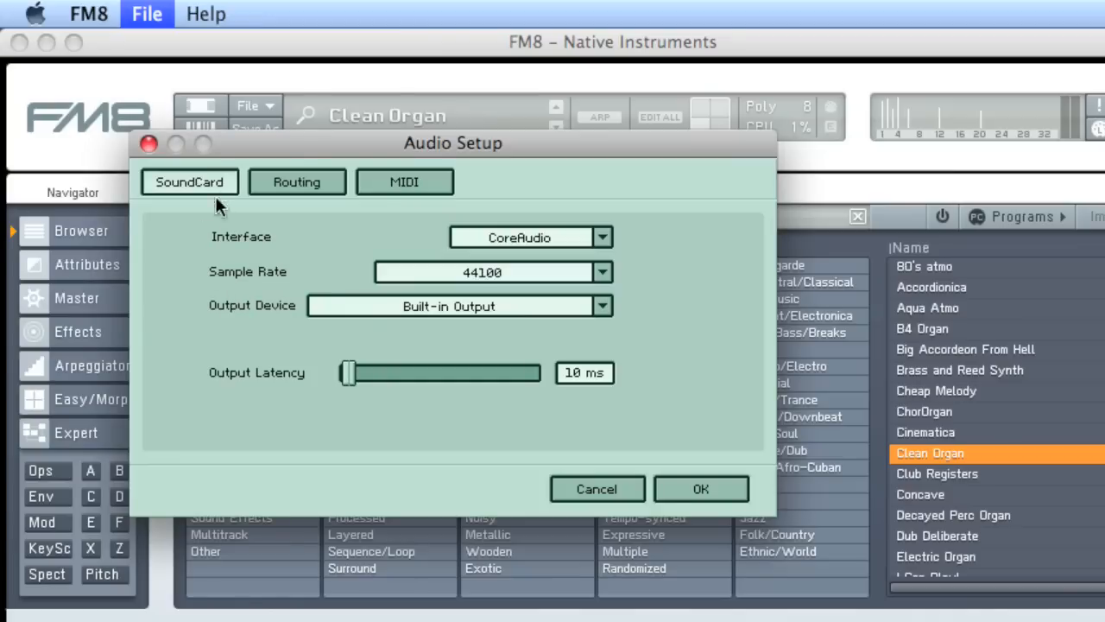
{"action": "left_click", "coordinate": [404, 182]}
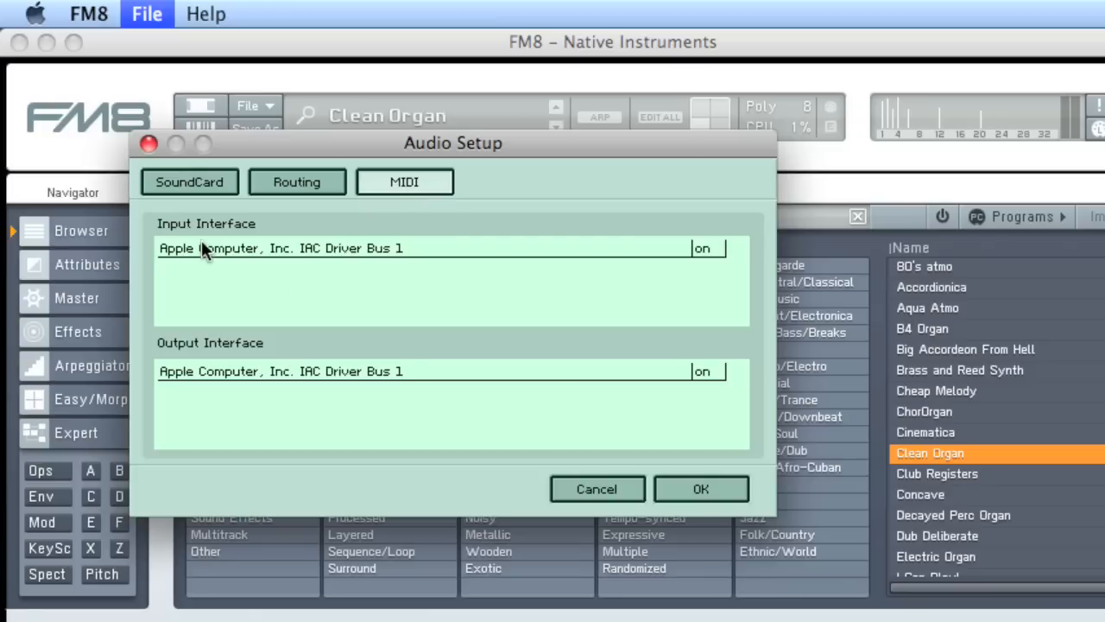
{"action": "mouse_move", "coordinate": [304, 261]}
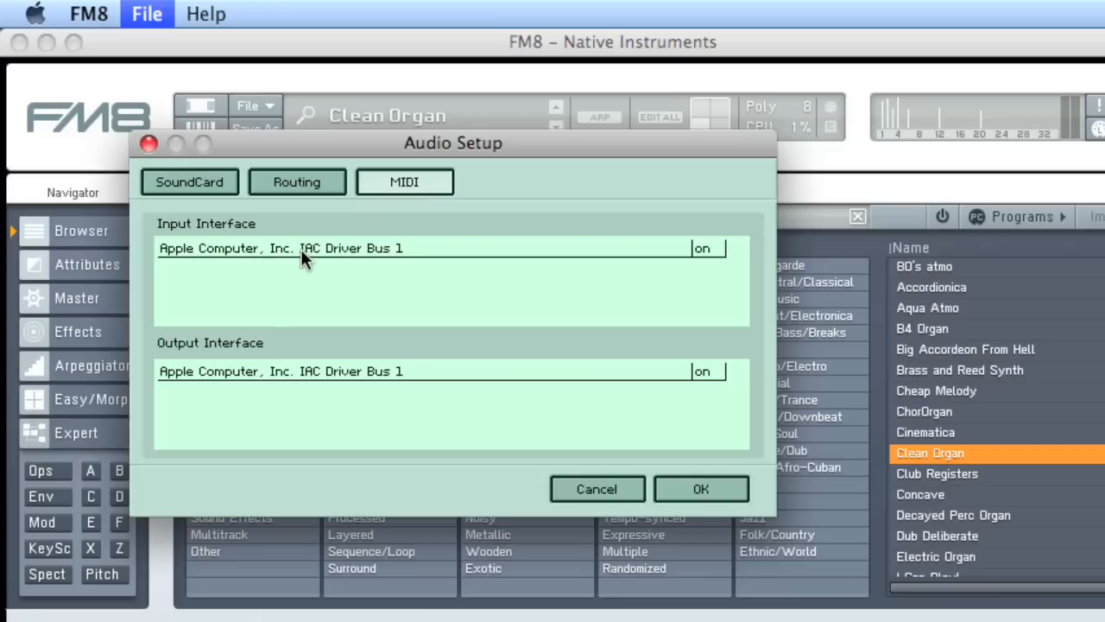
{"action": "mouse_move", "coordinate": [730, 255]}
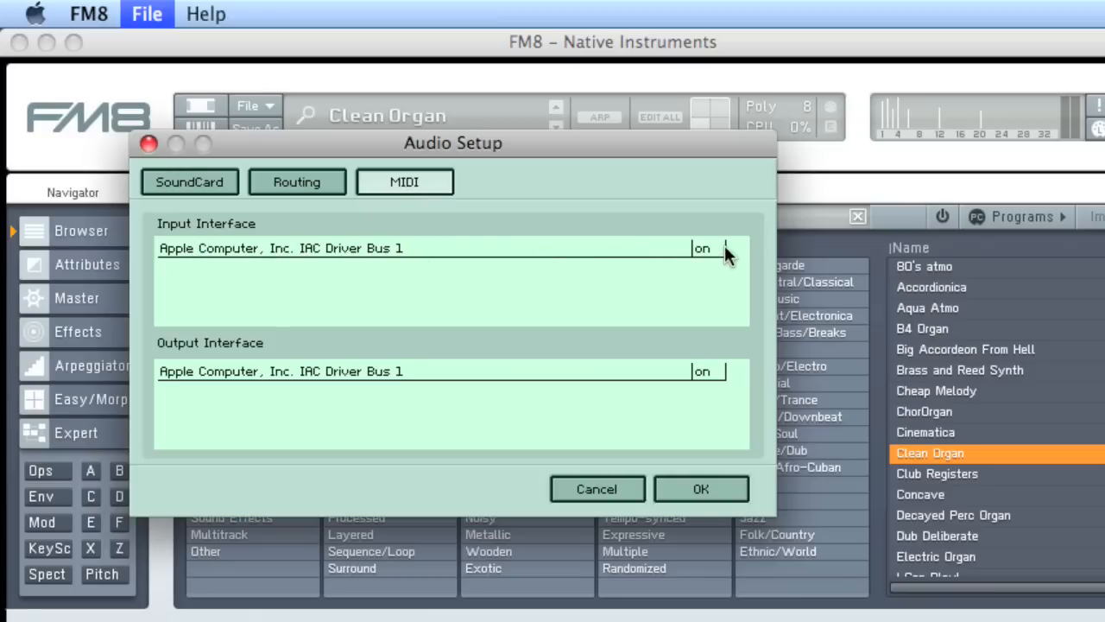
{"action": "left_click", "coordinate": [702, 248]}
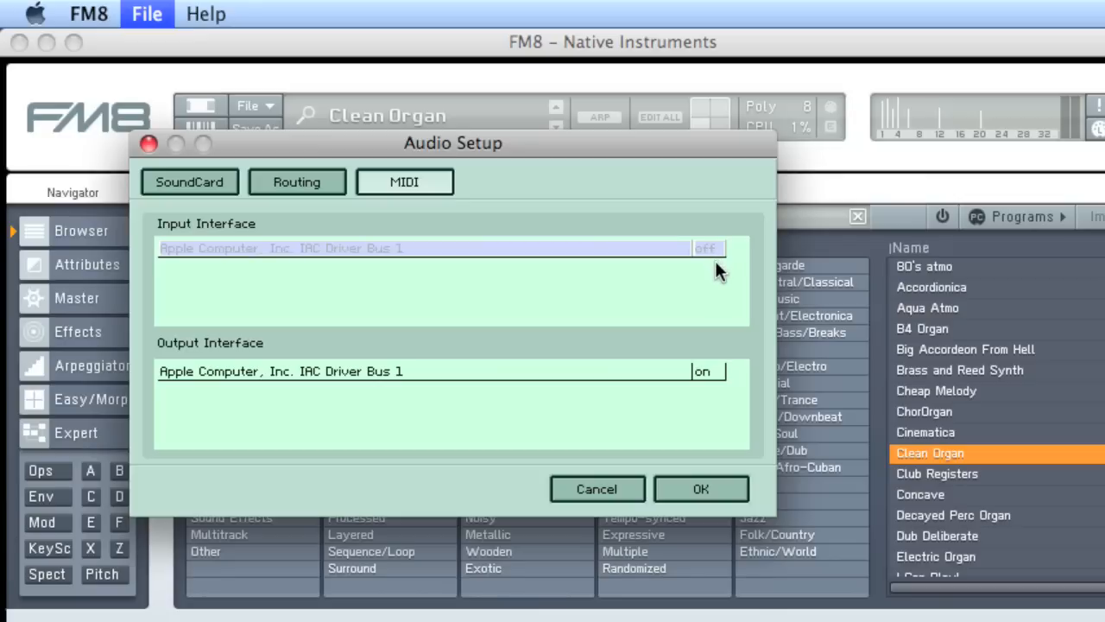
{"action": "mouse_move", "coordinate": [712, 268]}
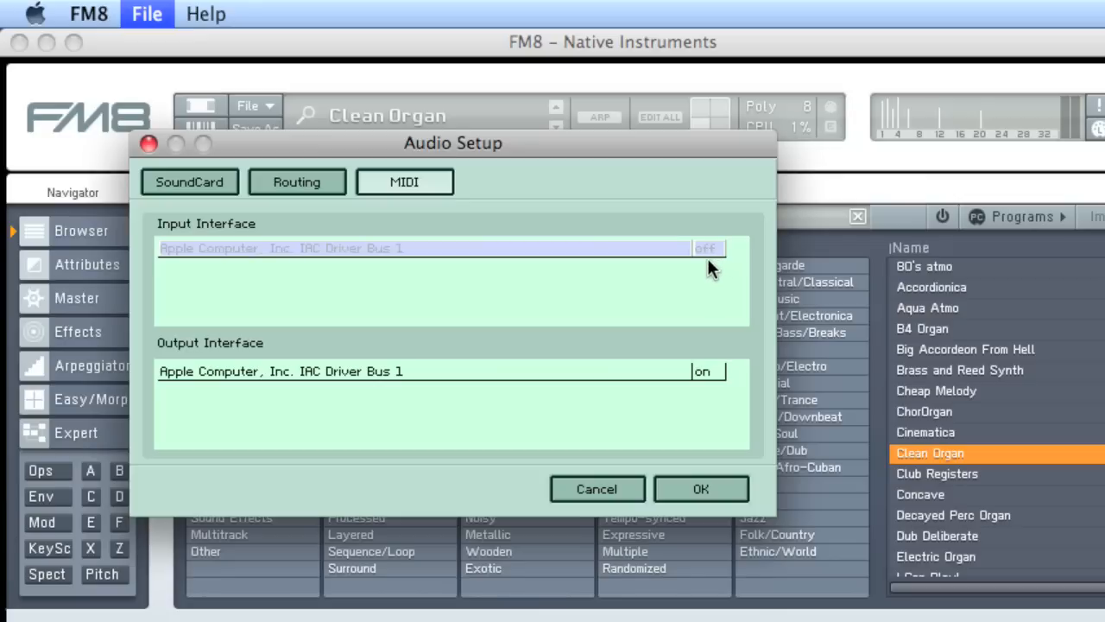
{"action": "left_click", "coordinate": [708, 248]}
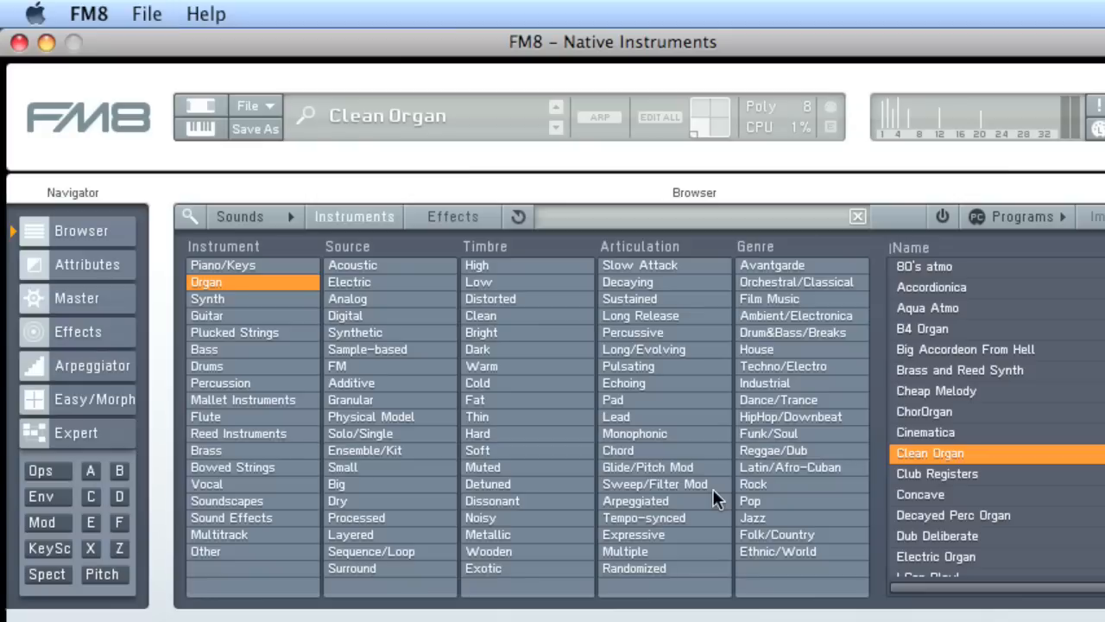
{"action": "mouse_move", "coordinate": [535, 170]}
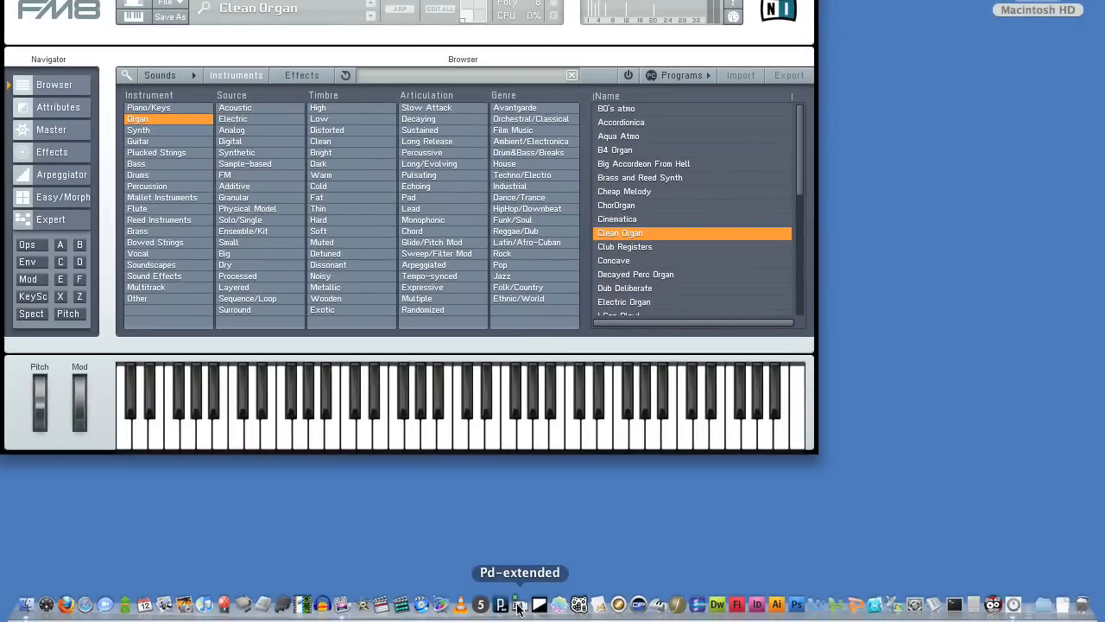
Step: Launch Pd-extended from the Dock
{"action": "left_click", "coordinate": [518, 602]}
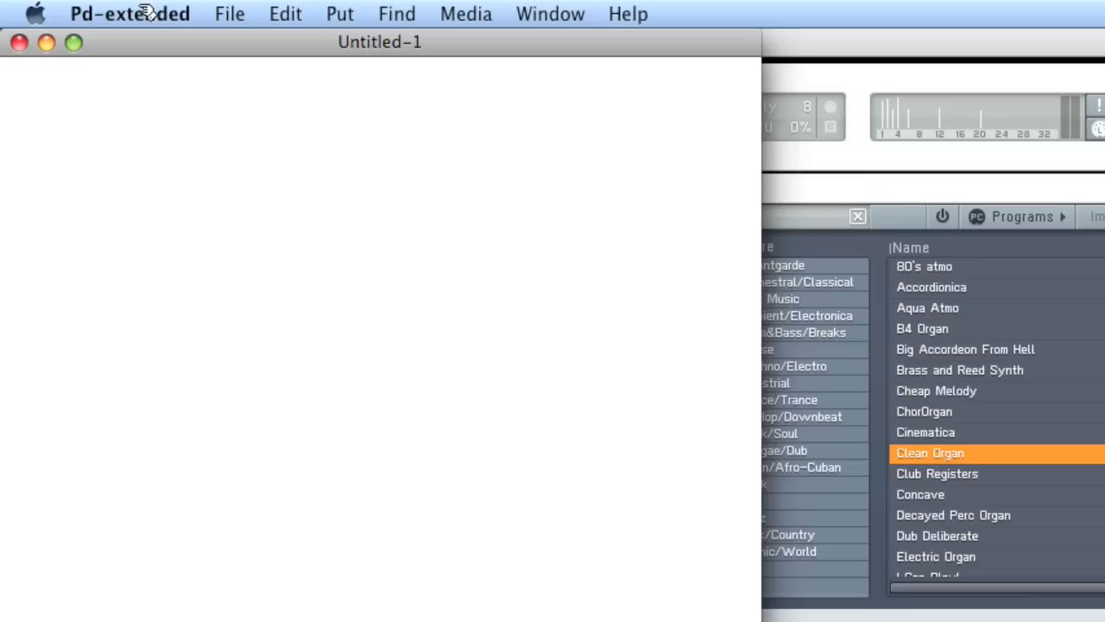
Step: Set Pd-extended's MIDI output device 1 to IAC Driver Bus 1 in Preferences
{"action": "left_click", "coordinate": [130, 14]}
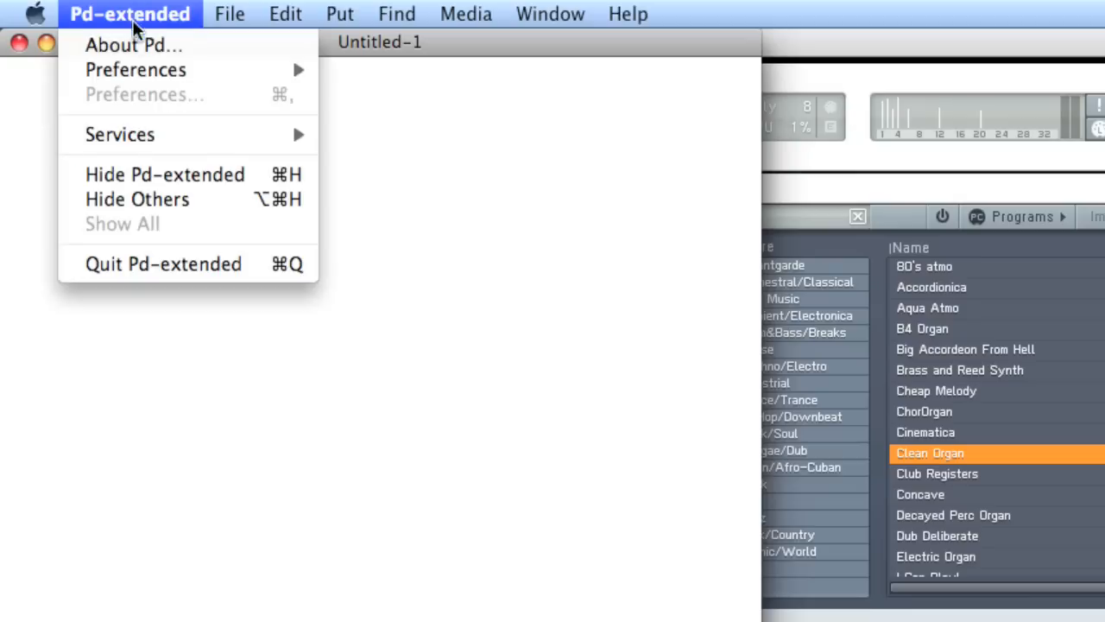
{"action": "mouse_move", "coordinate": [135, 69]}
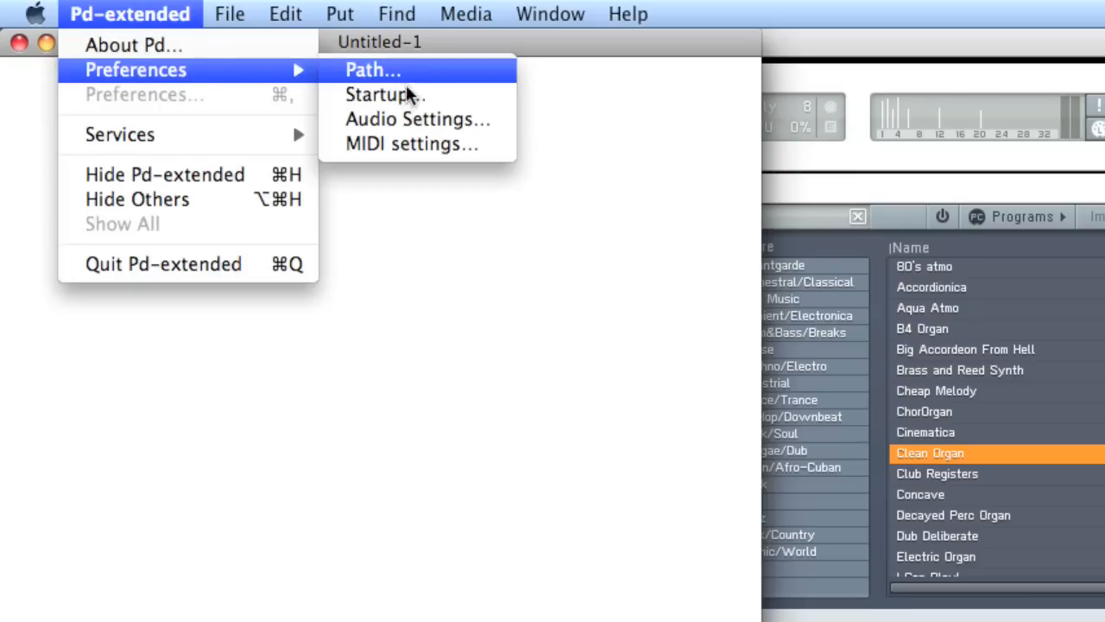
{"action": "left_click", "coordinate": [410, 143]}
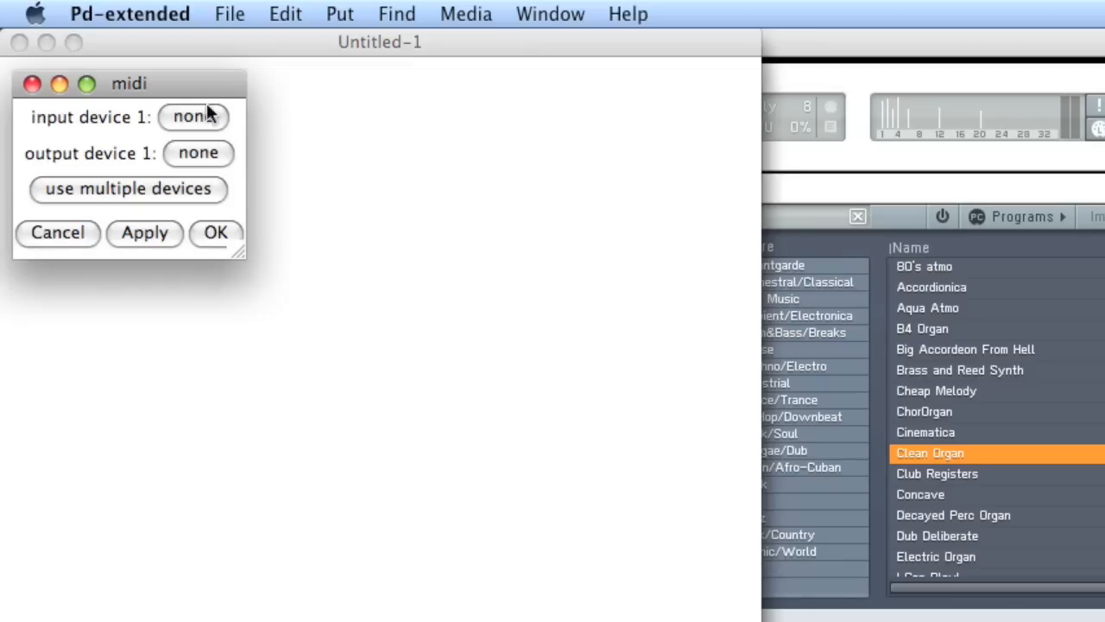
{"action": "mouse_move", "coordinate": [127, 159]}
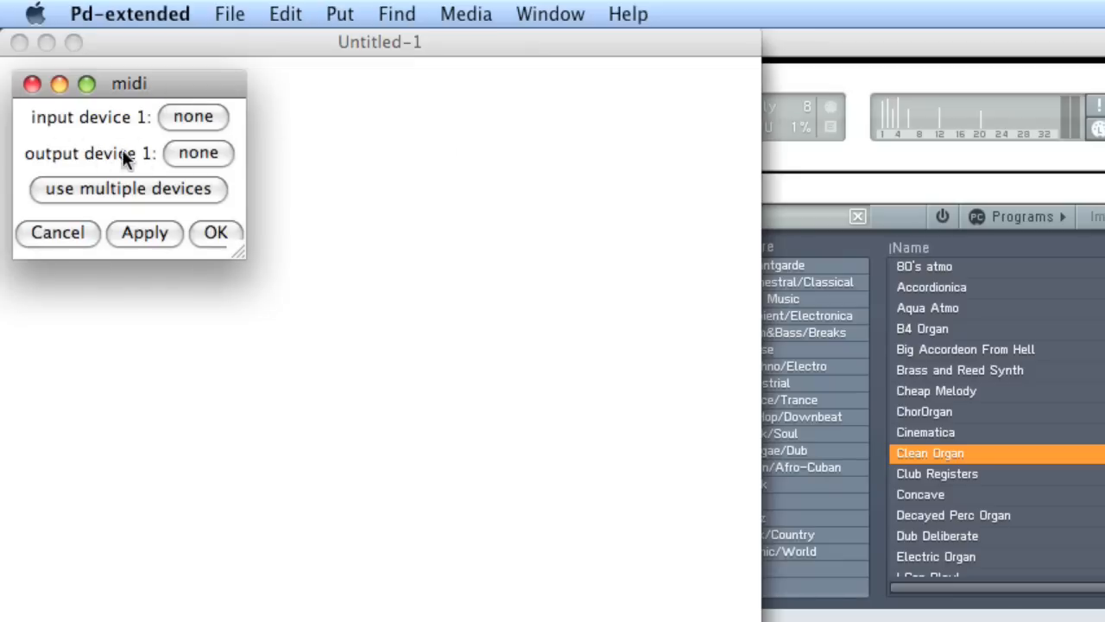
{"action": "mouse_move", "coordinate": [104, 169]}
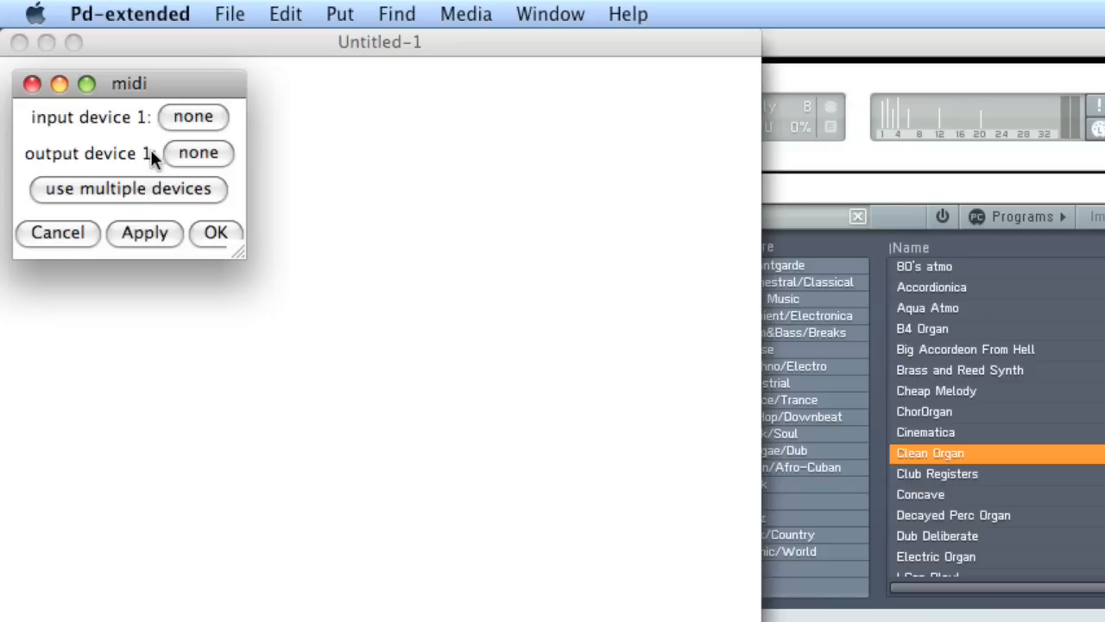
{"action": "left_click", "coordinate": [198, 153]}
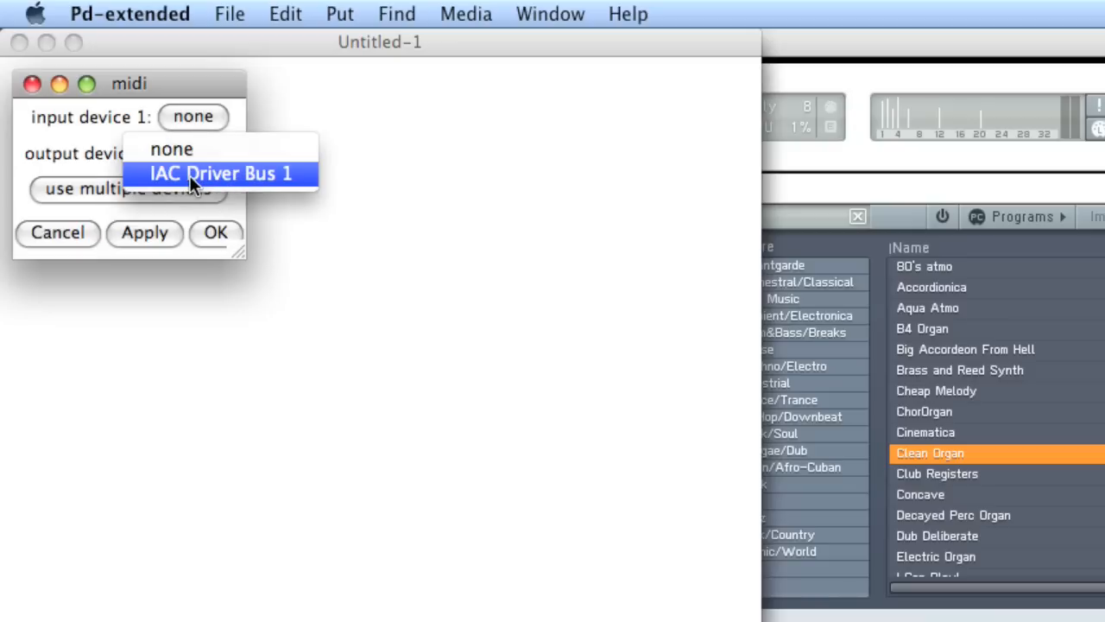
{"action": "left_click", "coordinate": [222, 173]}
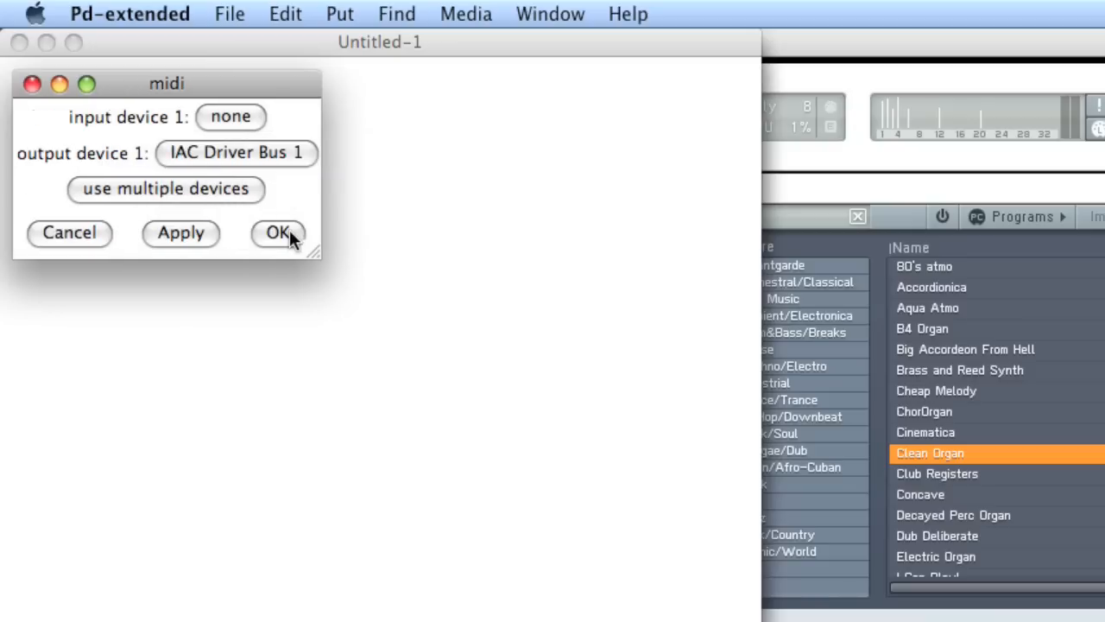
{"action": "left_click", "coordinate": [278, 233]}
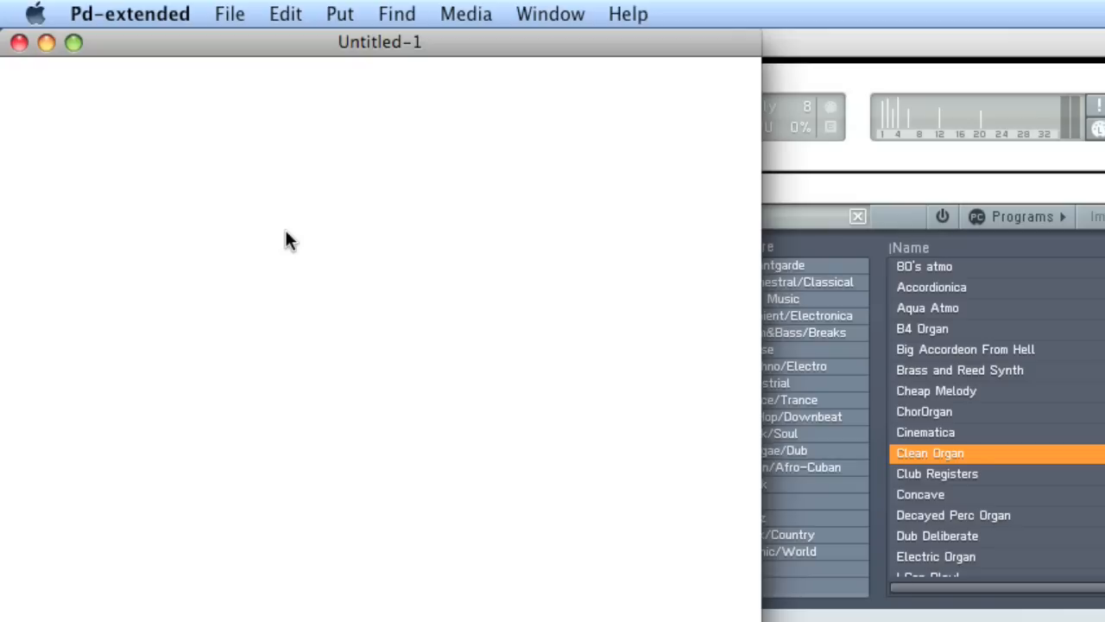
{"action": "mouse_move", "coordinate": [920, 50]}
{"action": "type", "text": "noteout 1"}
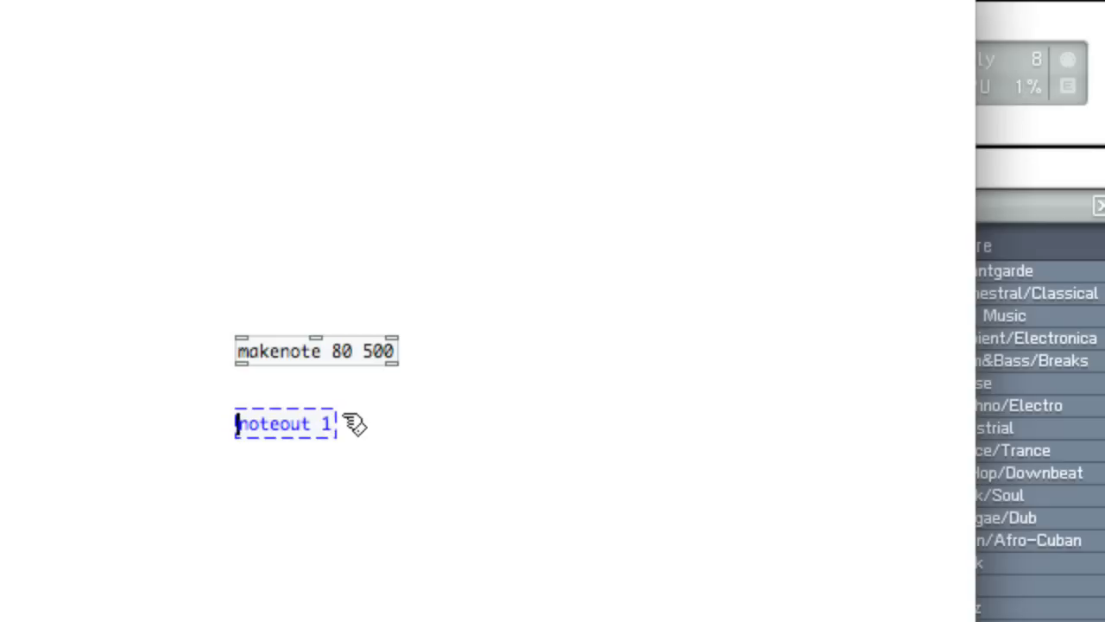
Step: Connect makenote's pitch and velocity outlets to noteout 1, and enter 60 in a message box
{"action": "left_click_drag", "start_coordinate": [242, 365], "coordinate": [242, 413]}
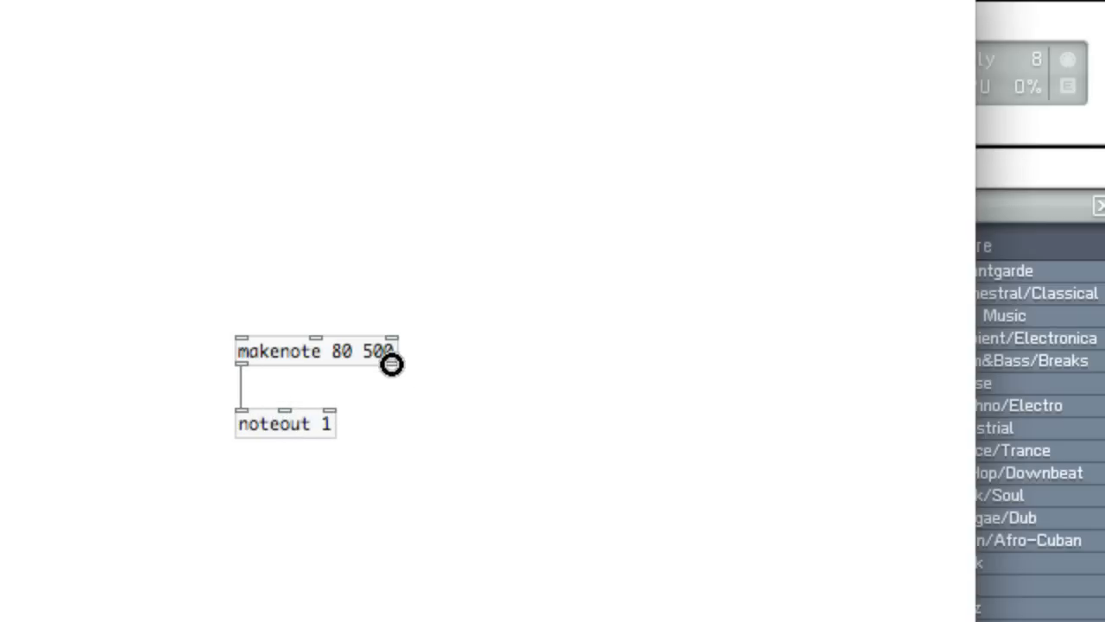
{"action": "left_click_drag", "start_coordinate": [391, 363], "coordinate": [283, 415]}
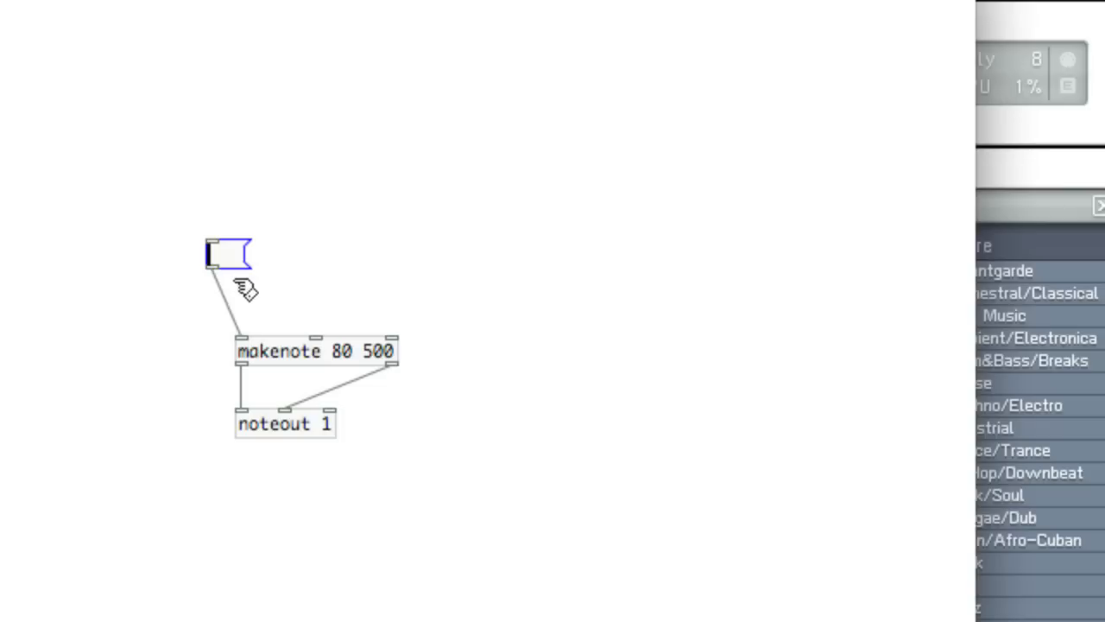
{"action": "type", "text": "60"}
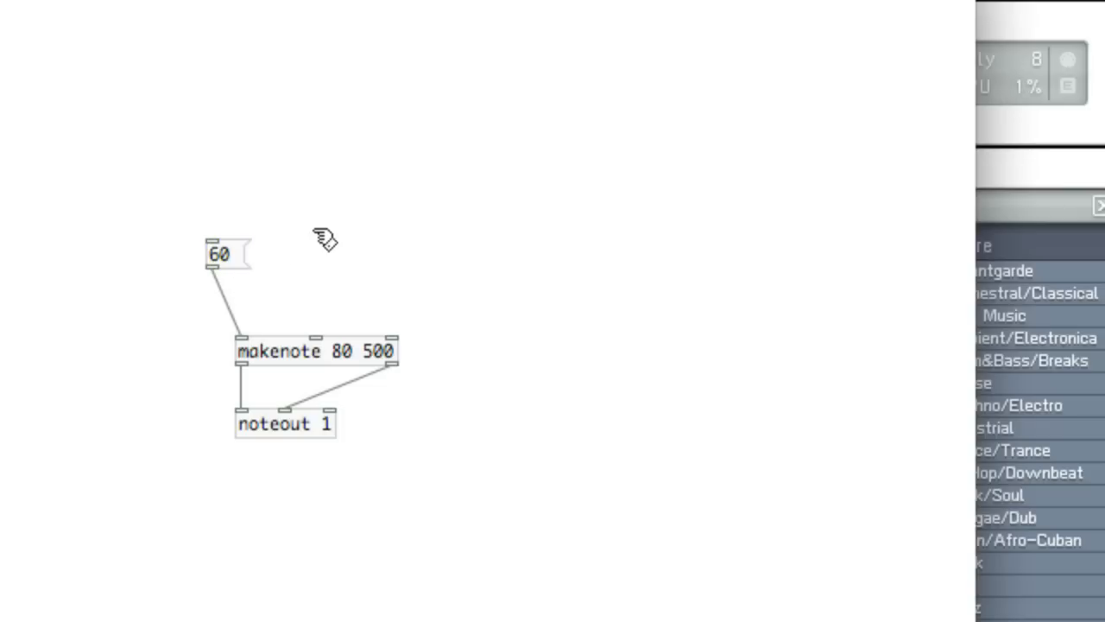
{"action": "mouse_move", "coordinate": [211, 259]}
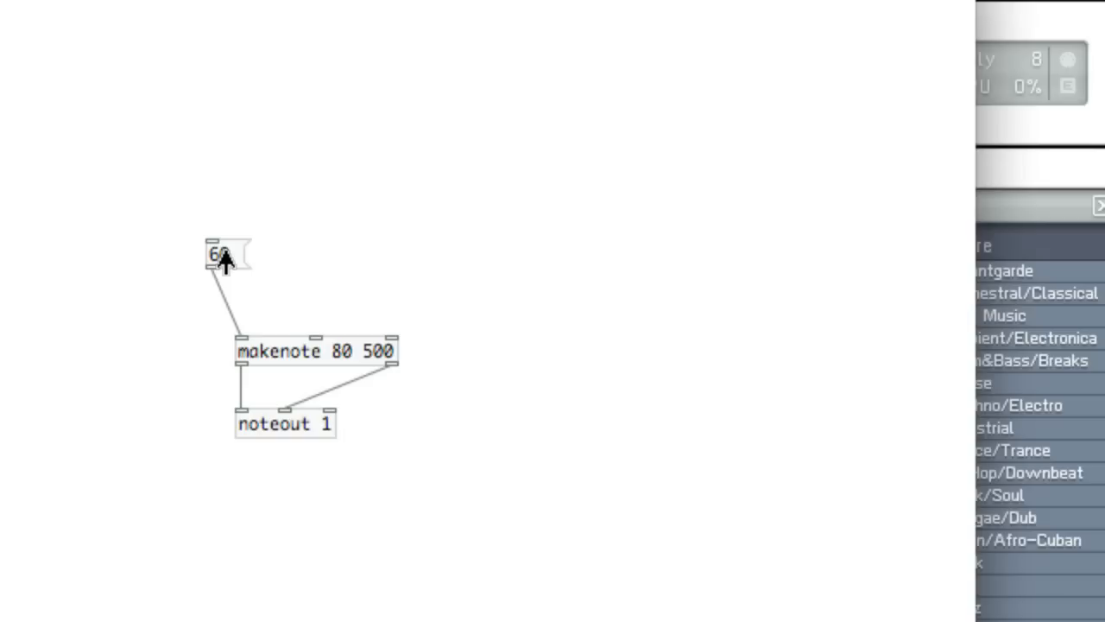
{"action": "mouse_move", "coordinate": [378, 358]}
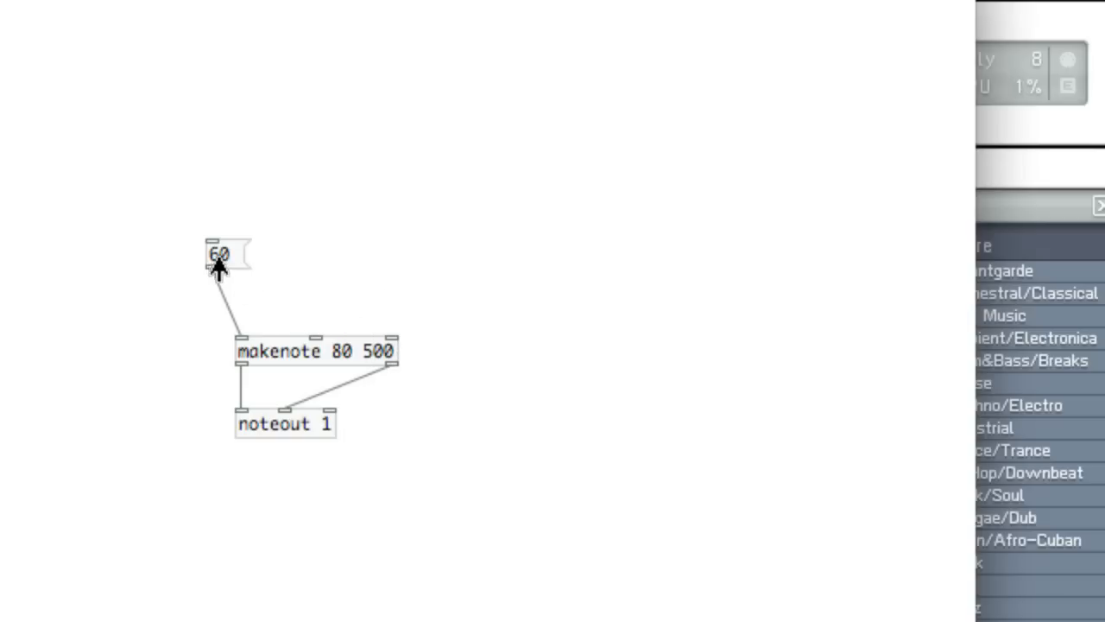
{"action": "mouse_move", "coordinate": [285, 272]}
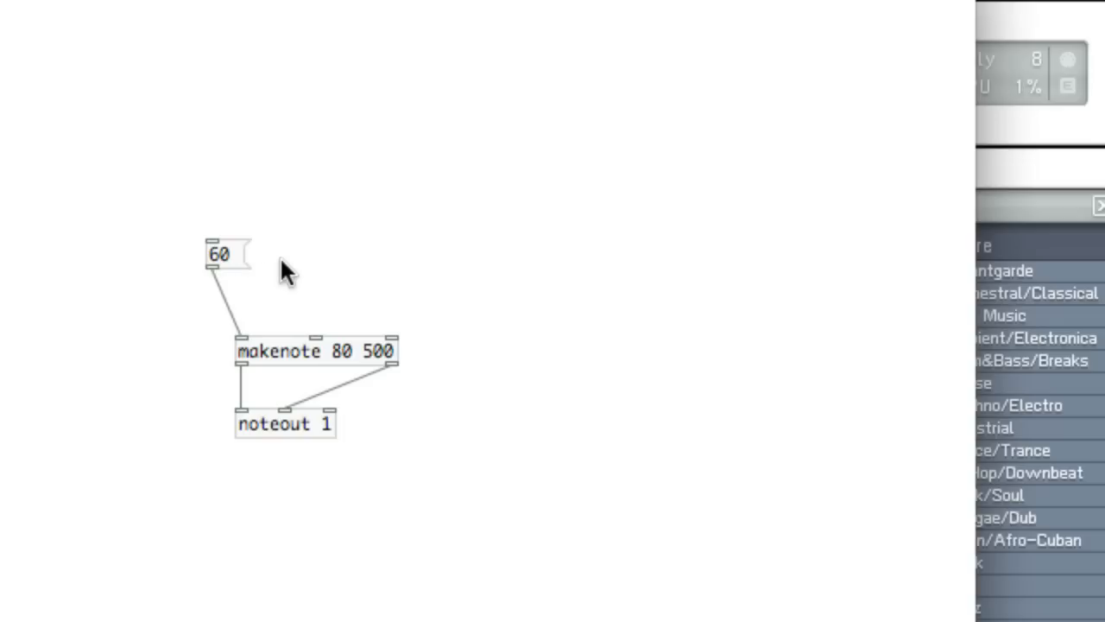
Step: Wire the 67 message box into makenote's left inlet while building the trigger chain
{"action": "left_click", "coordinate": [289, 253]}
{"action": "type", "text": "64"}
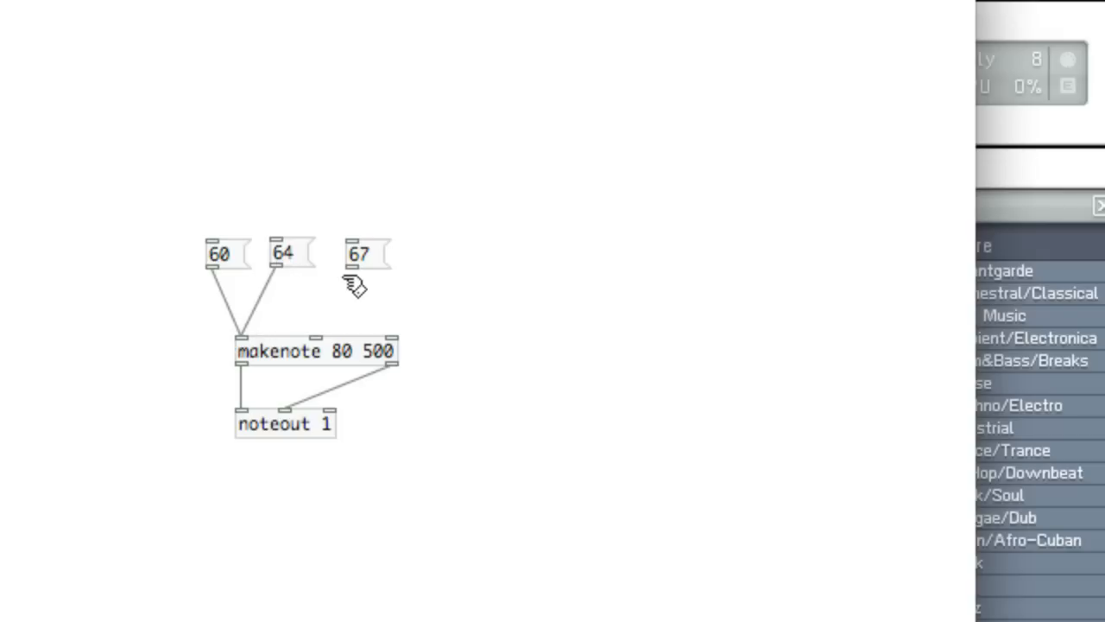
{"action": "left_click_drag", "start_coordinate": [357, 270], "coordinate": [241, 339]}
{"action": "type", "text": "t b b b"}
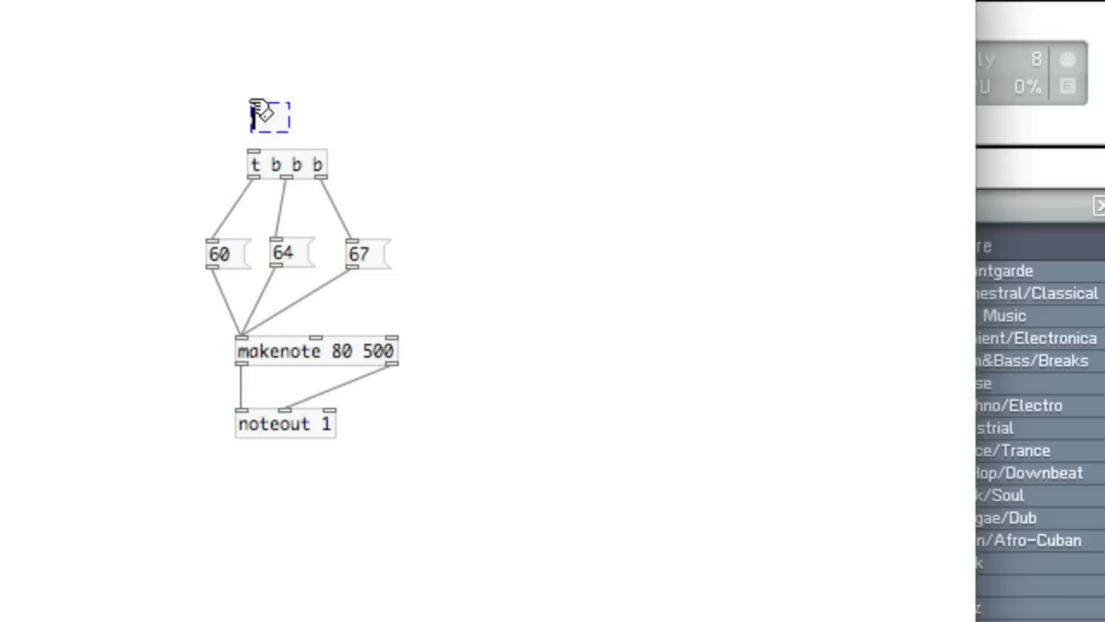
{"action": "type", "text": "g"}
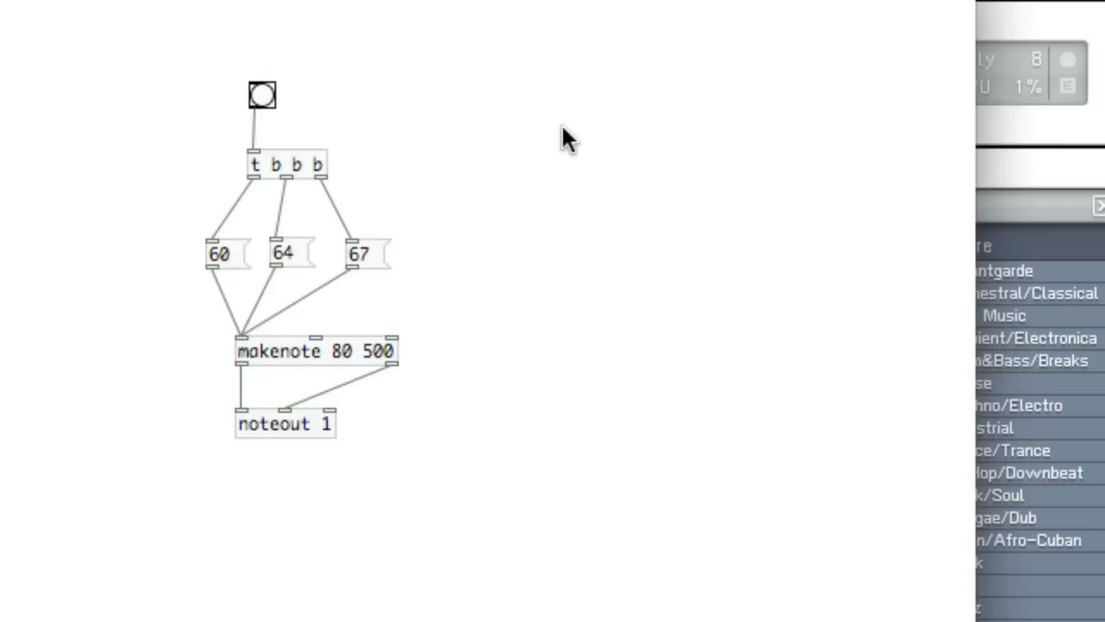
{"action": "mouse_move", "coordinate": [487, 142]}
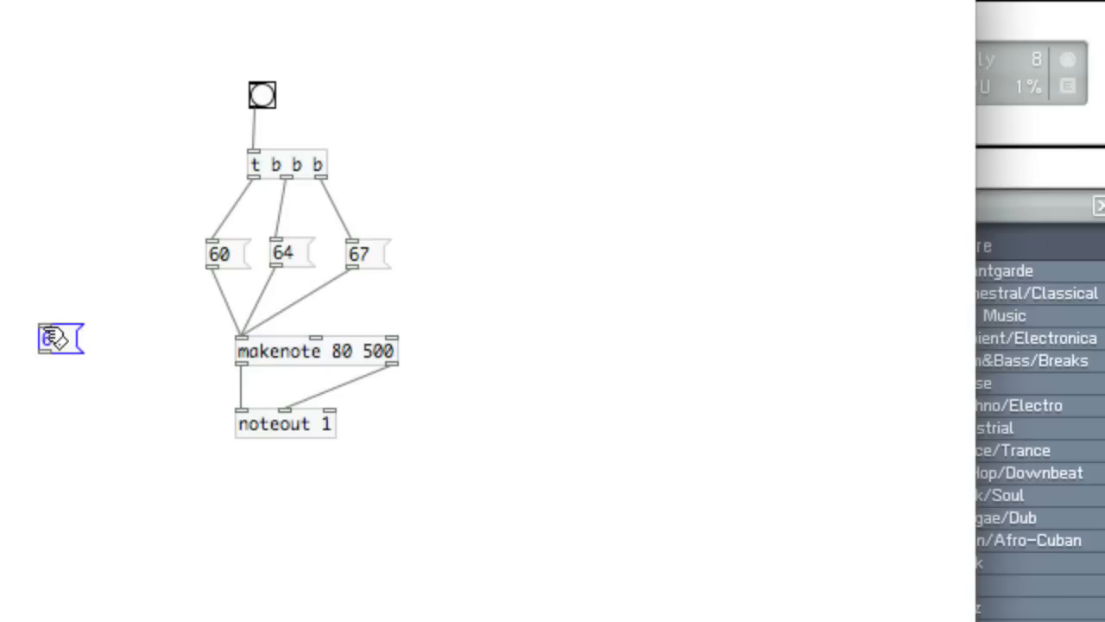
Step: Enter 64 in a message box, then fire the bang to play notes 60, 64, 67
{"action": "type", "text": "64 67"}
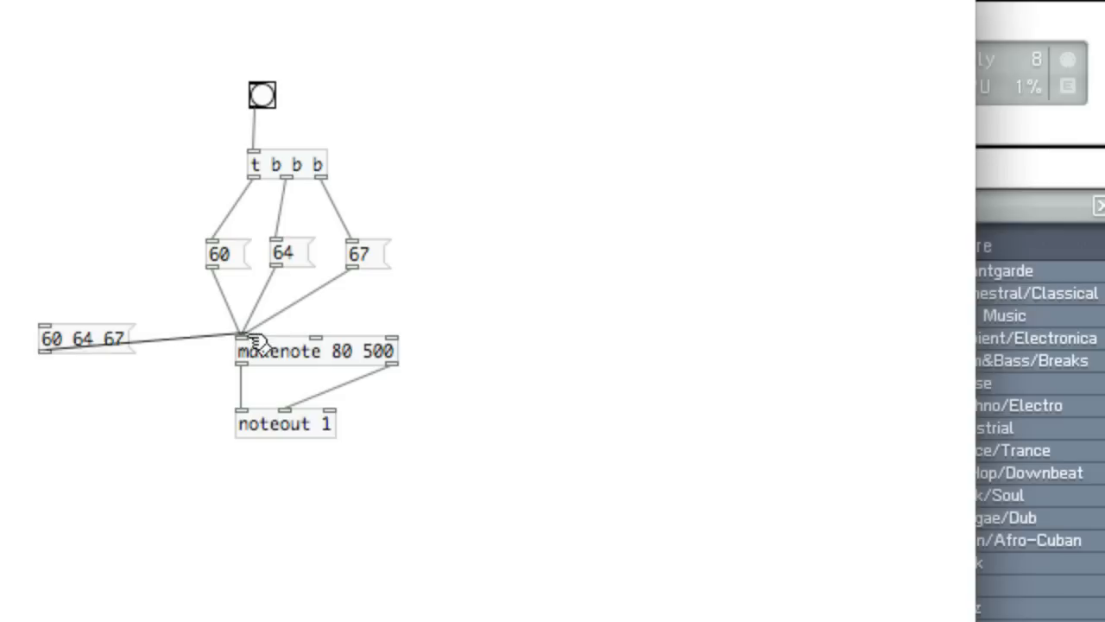
{"action": "left_click", "coordinate": [82, 337]}
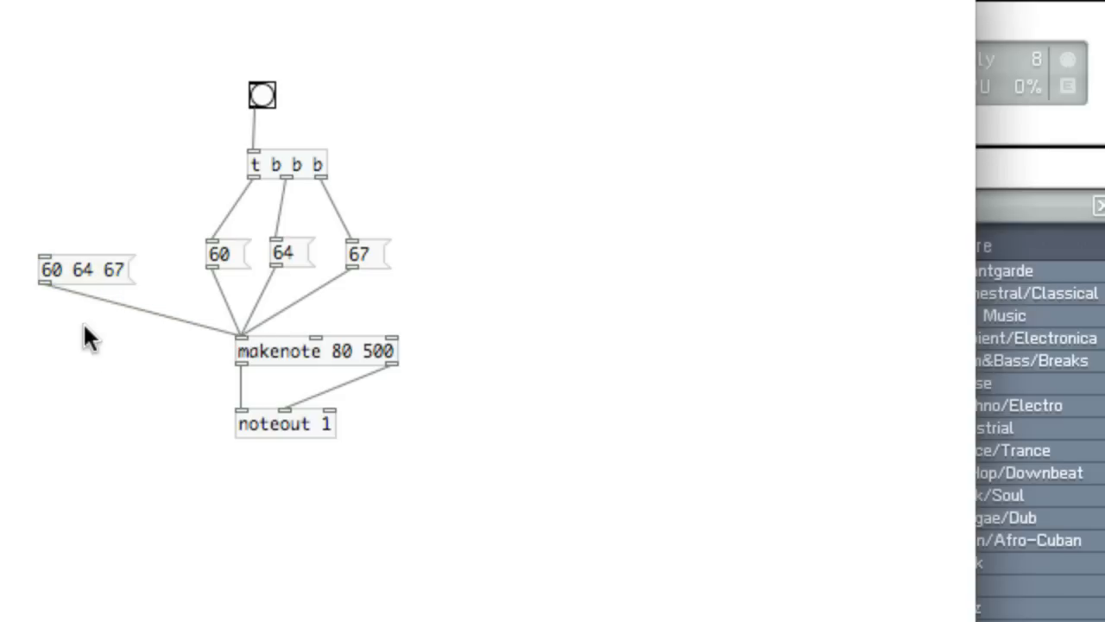
{"action": "mouse_move", "coordinate": [129, 315]}
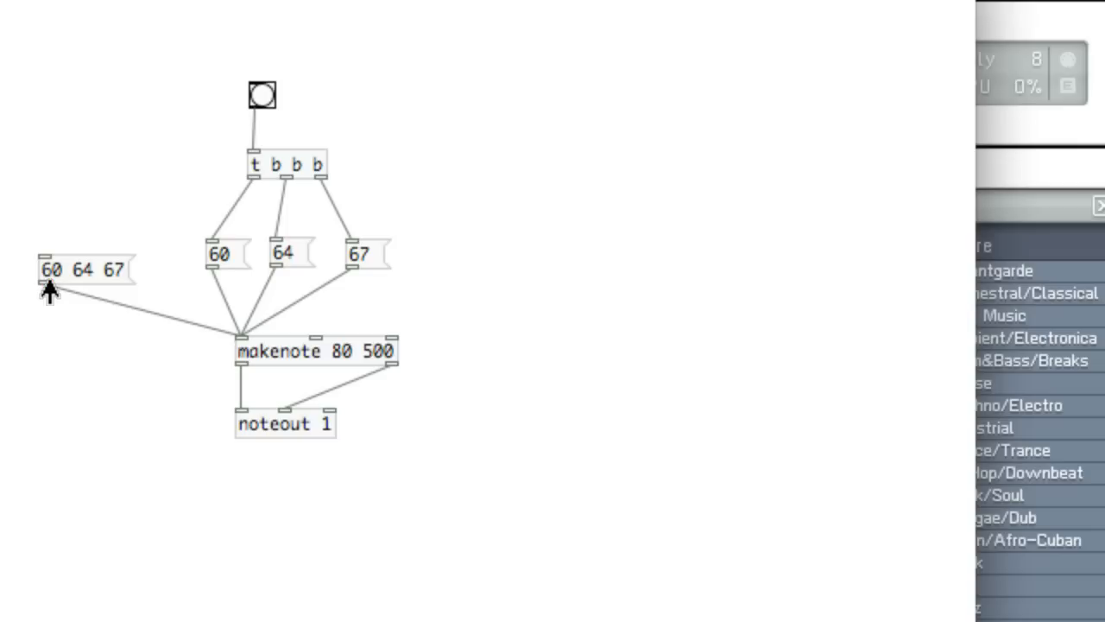
{"action": "mouse_move", "coordinate": [84, 289]}
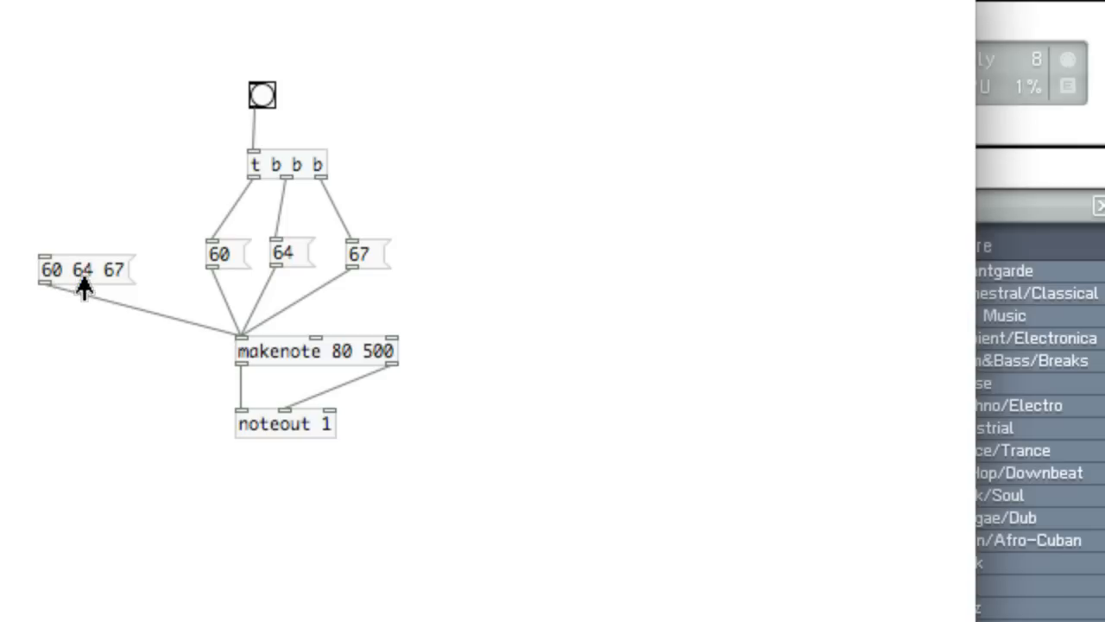
{"action": "mouse_move", "coordinate": [123, 292]}
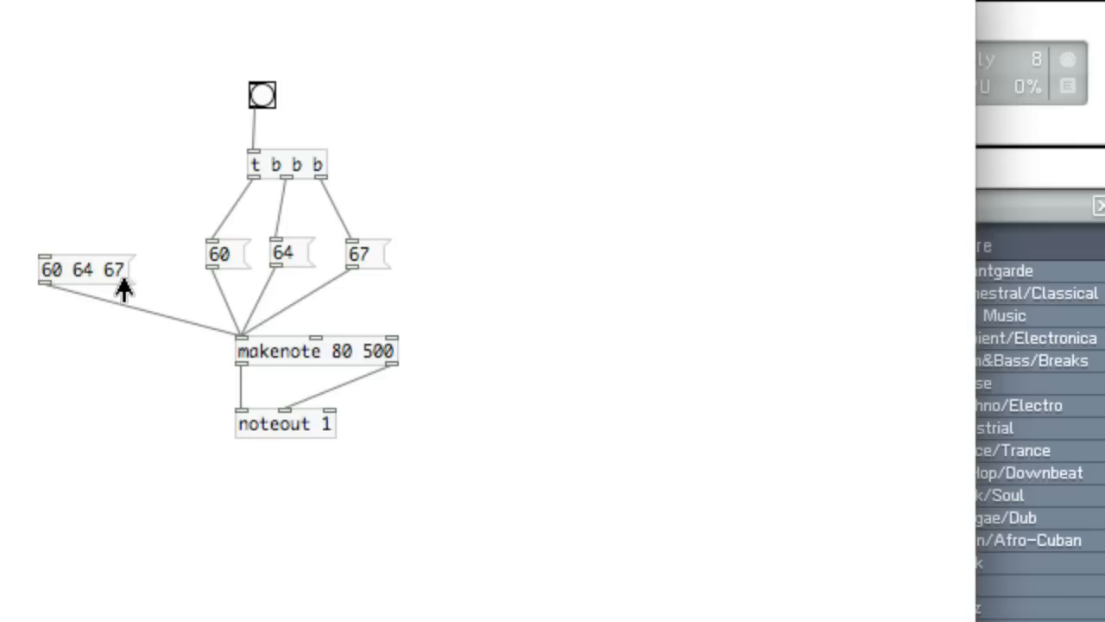
{"action": "mouse_move", "coordinate": [102, 279]}
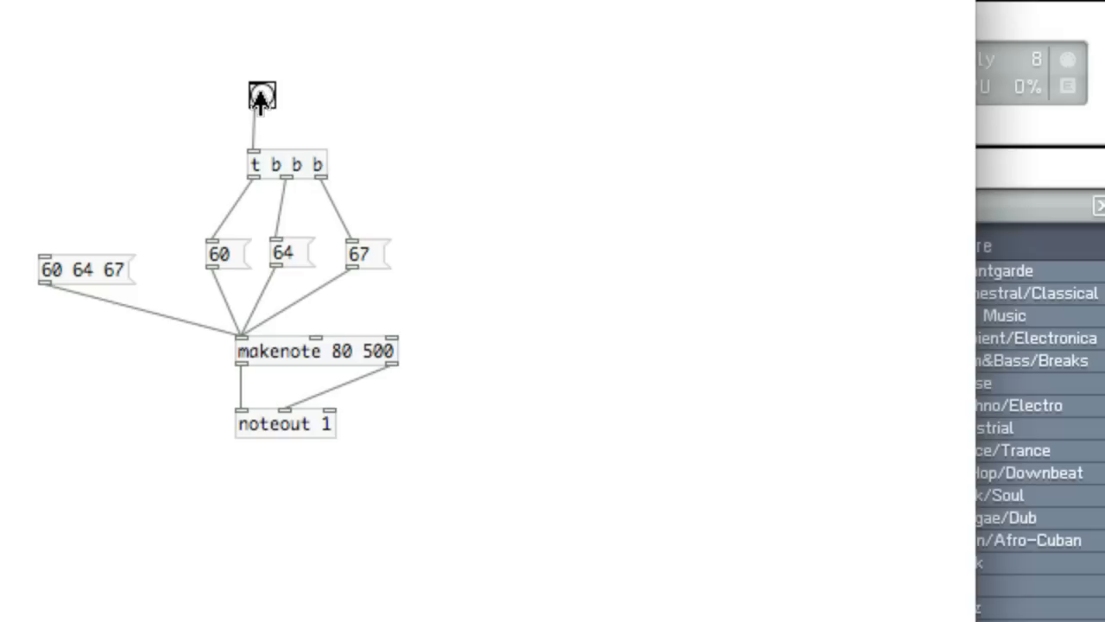
{"action": "left_click", "coordinate": [261, 95]}
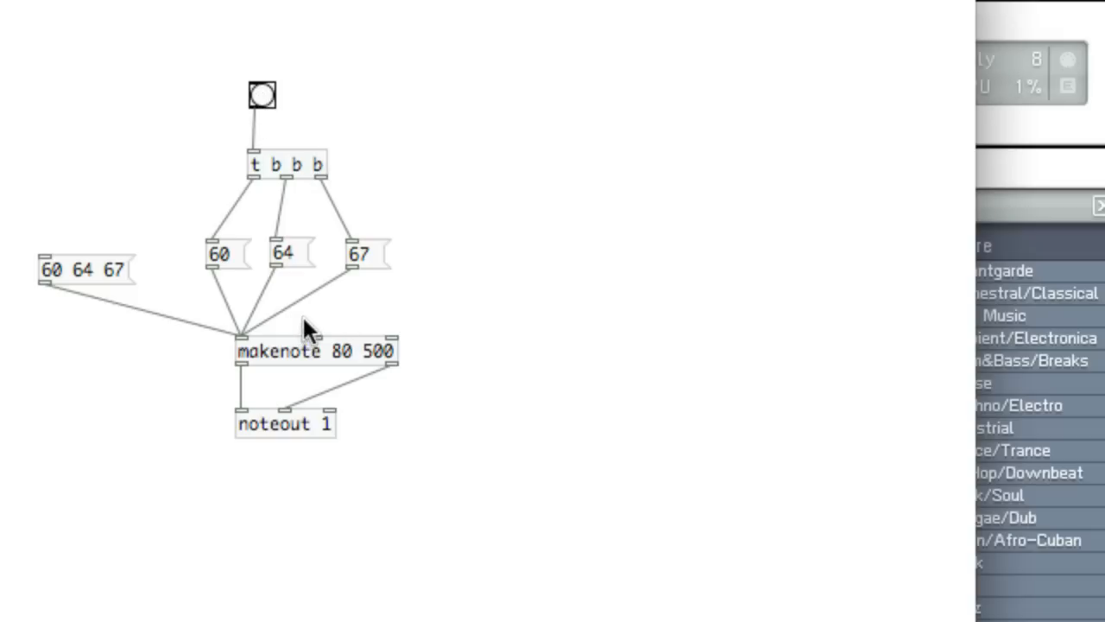
{"action": "mouse_move", "coordinate": [90, 281]}
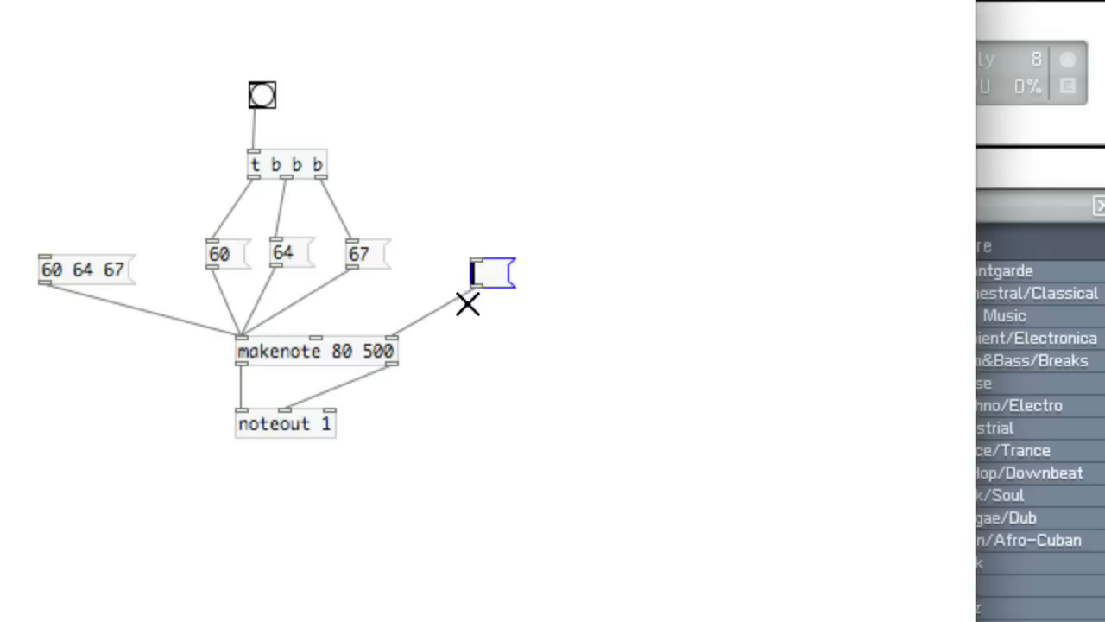
{"action": "mouse_move", "coordinate": [541, 281]}
{"action": "type", "text": "50"}
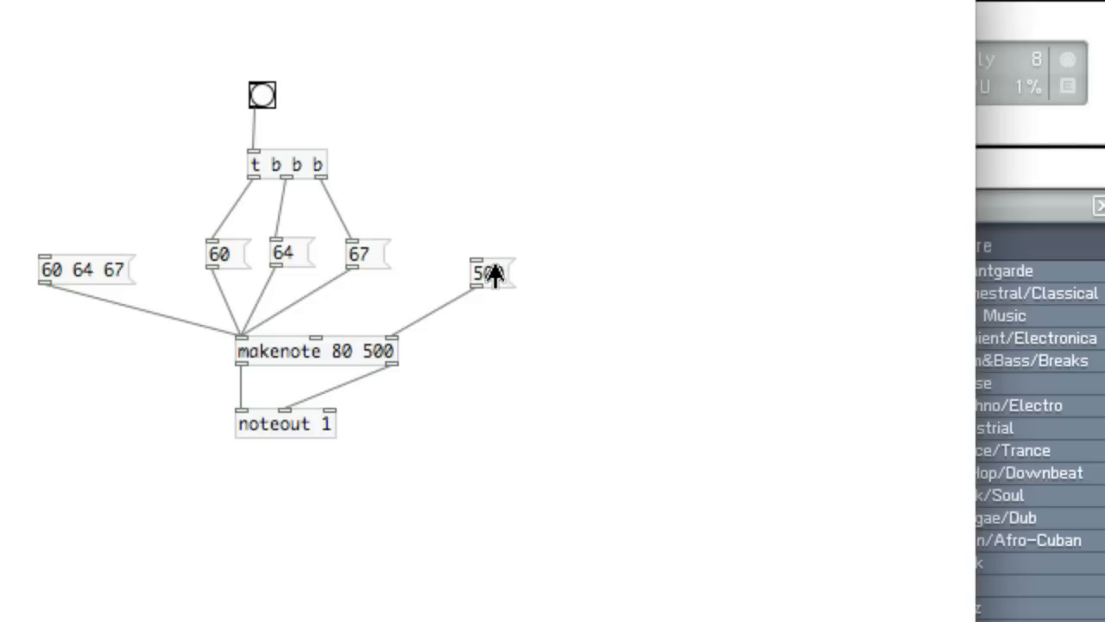
{"action": "mouse_move", "coordinate": [475, 312]}
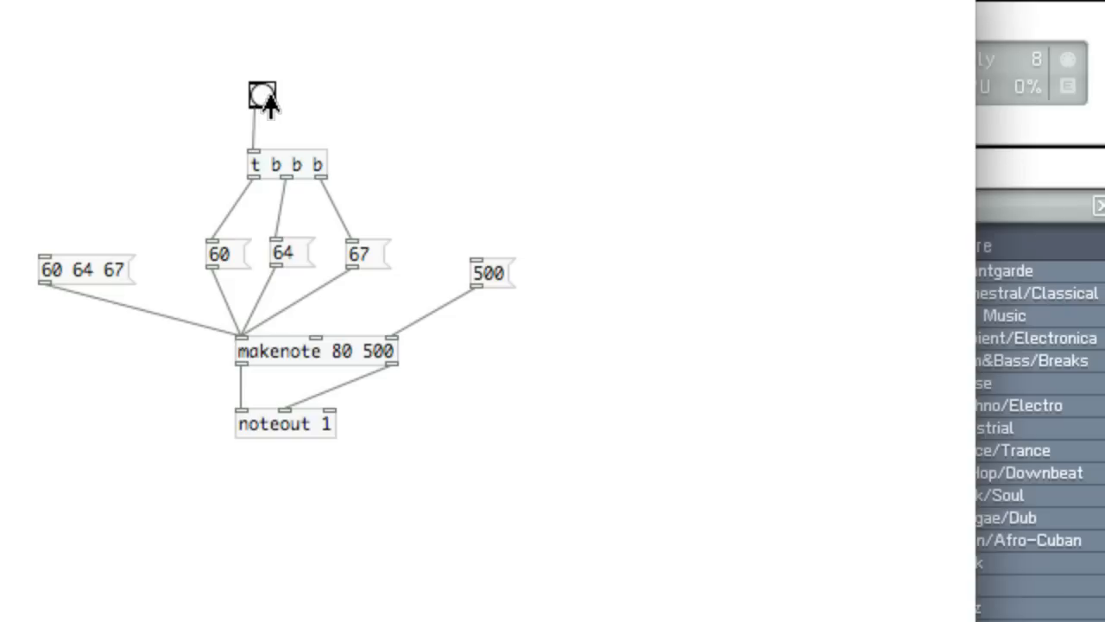
{"action": "mouse_move", "coordinate": [540, 436]}
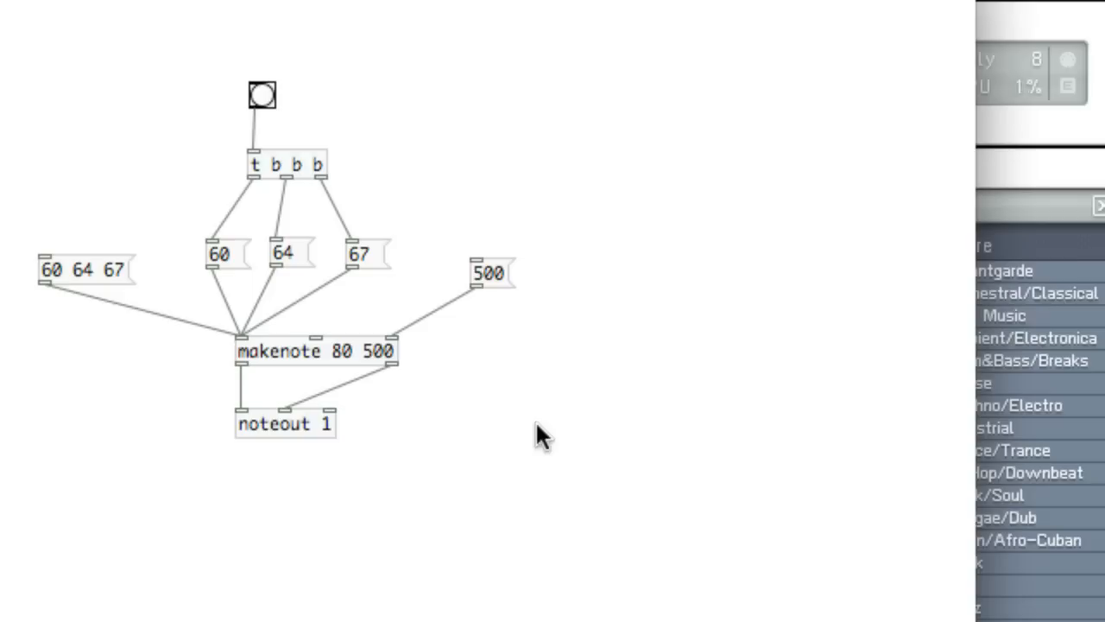
{"action": "mouse_move", "coordinate": [513, 436]}
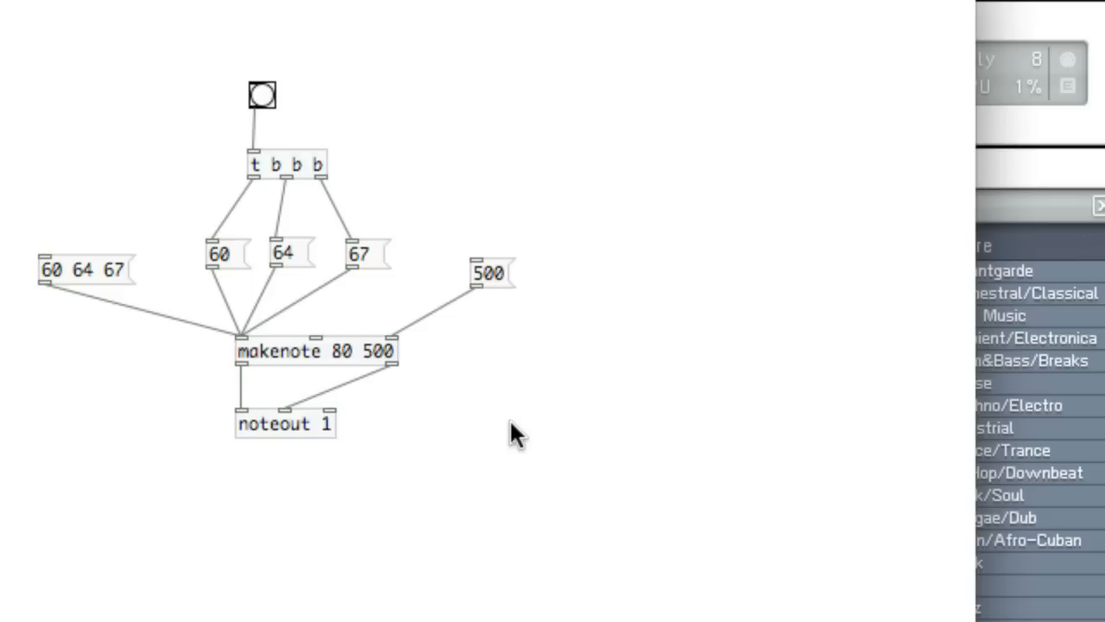
{"action": "mouse_move", "coordinate": [169, 326]}
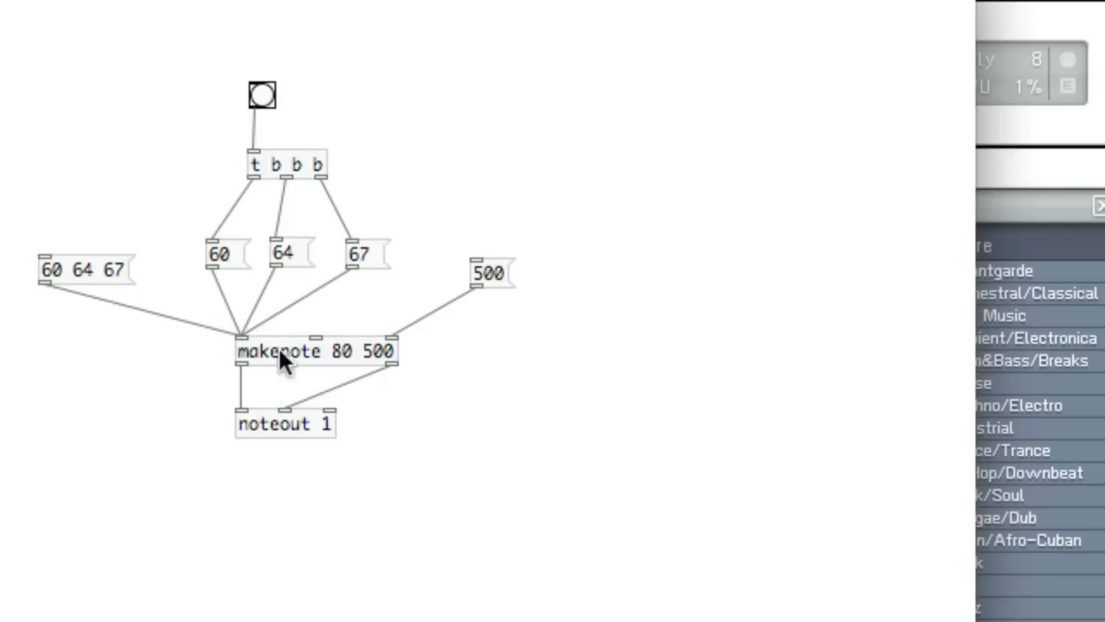
{"action": "mouse_move", "coordinate": [289, 371]}
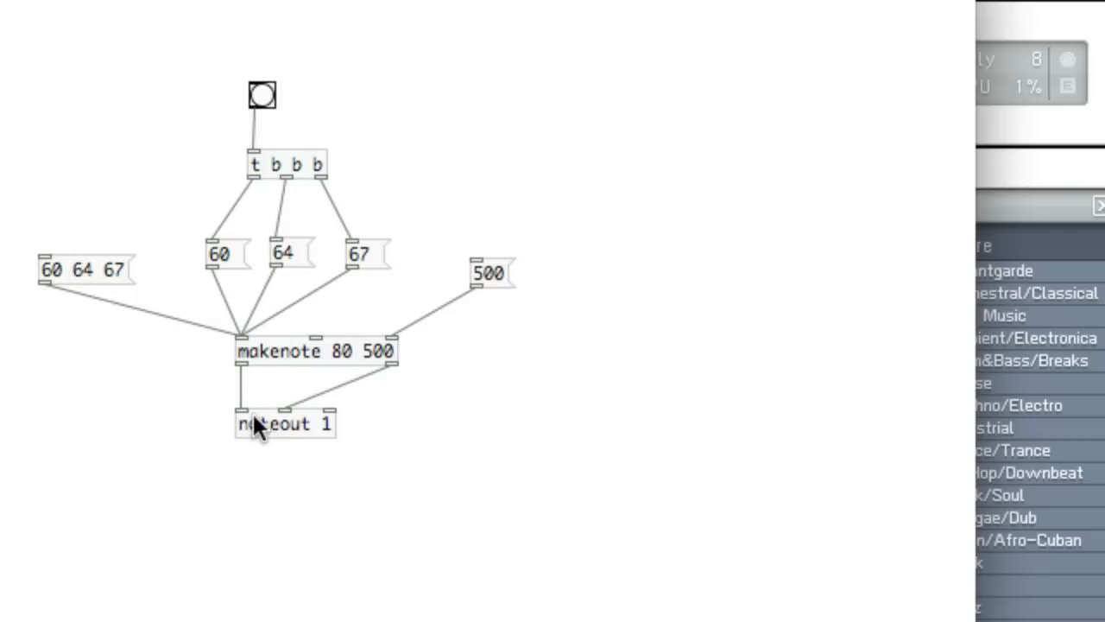
{"action": "mouse_move", "coordinate": [350, 430]}
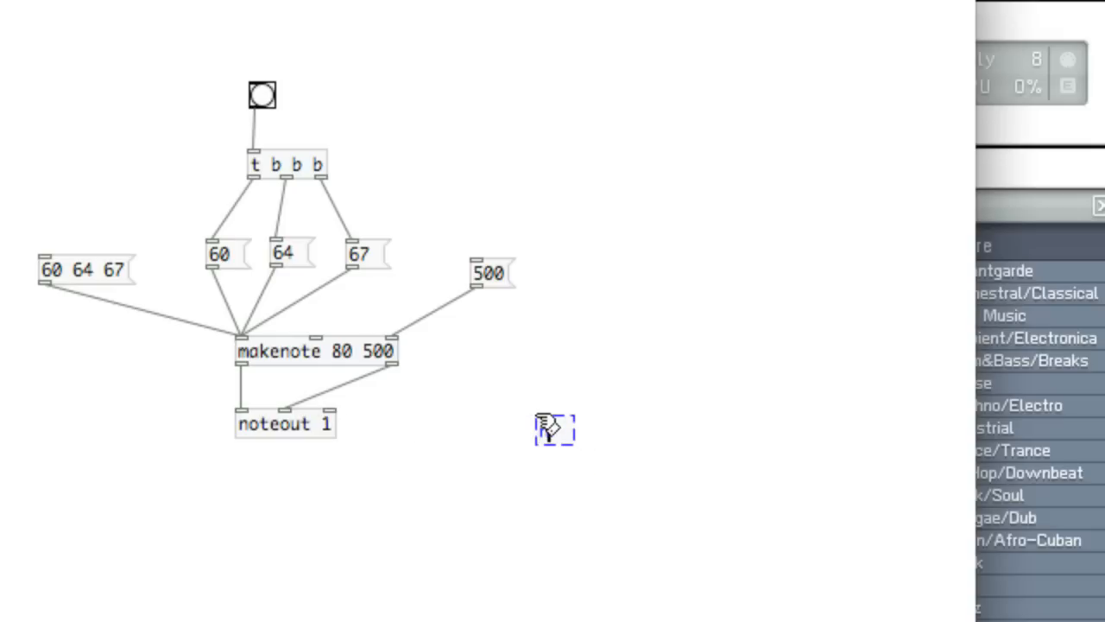
Step: Create a second noteout 1, add the 60 80 message, and wire 60 0 into it
{"action": "type", "text": "noteout"}
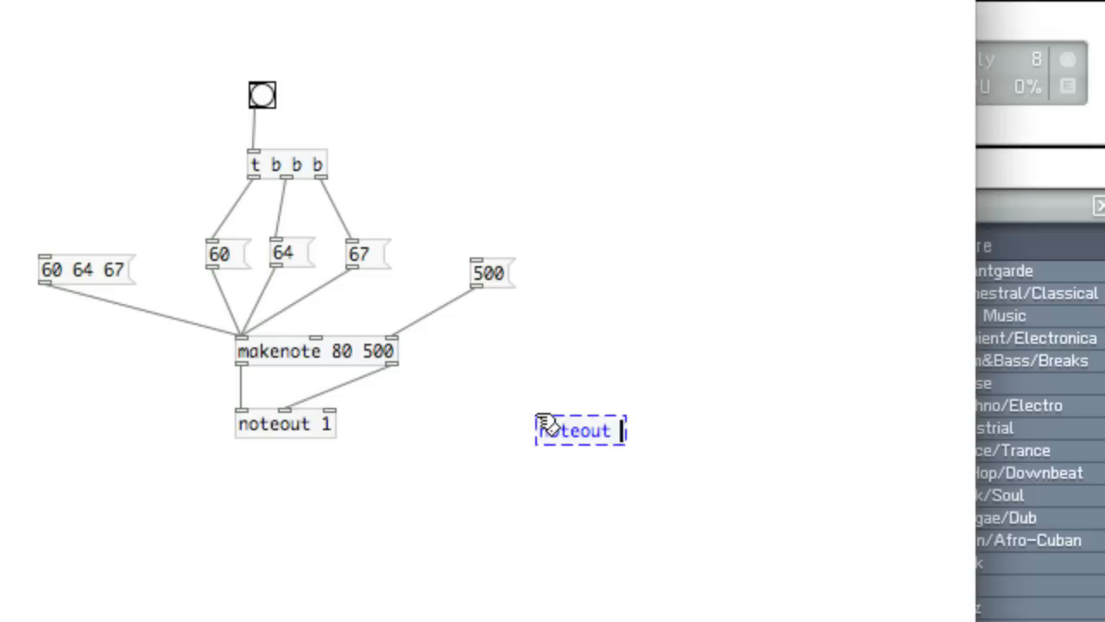
{"action": "left_click", "coordinate": [505, 501]}
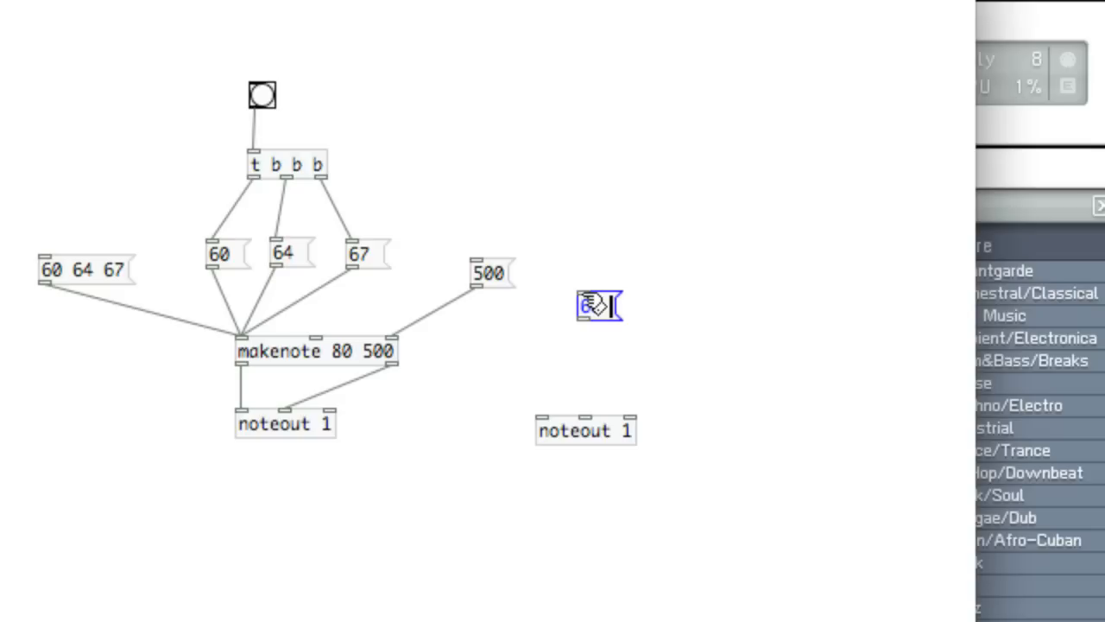
{"action": "type", "text": "80"}
{"action": "type", "text": "60 0"}
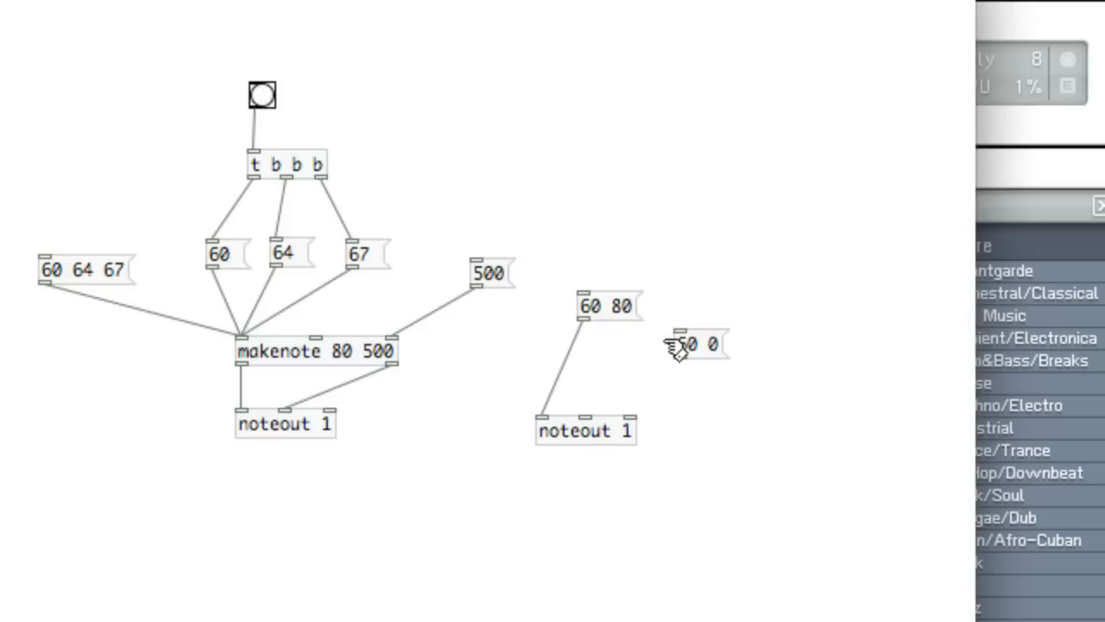
{"action": "left_click_drag", "start_coordinate": [682, 355], "coordinate": [554, 393]}
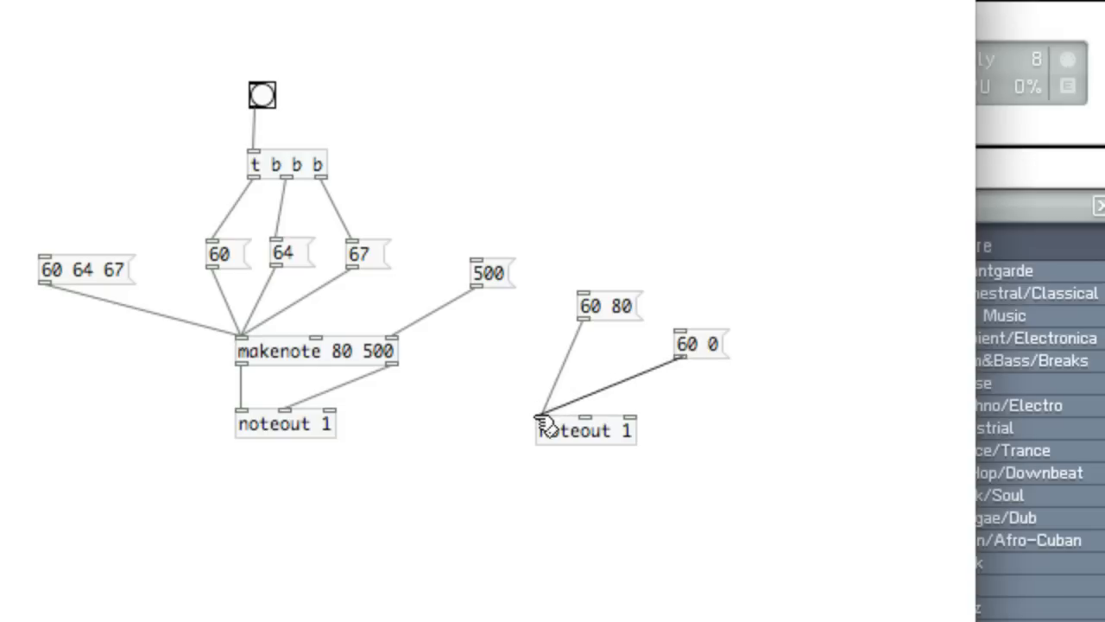
{"action": "mouse_move", "coordinate": [612, 315]}
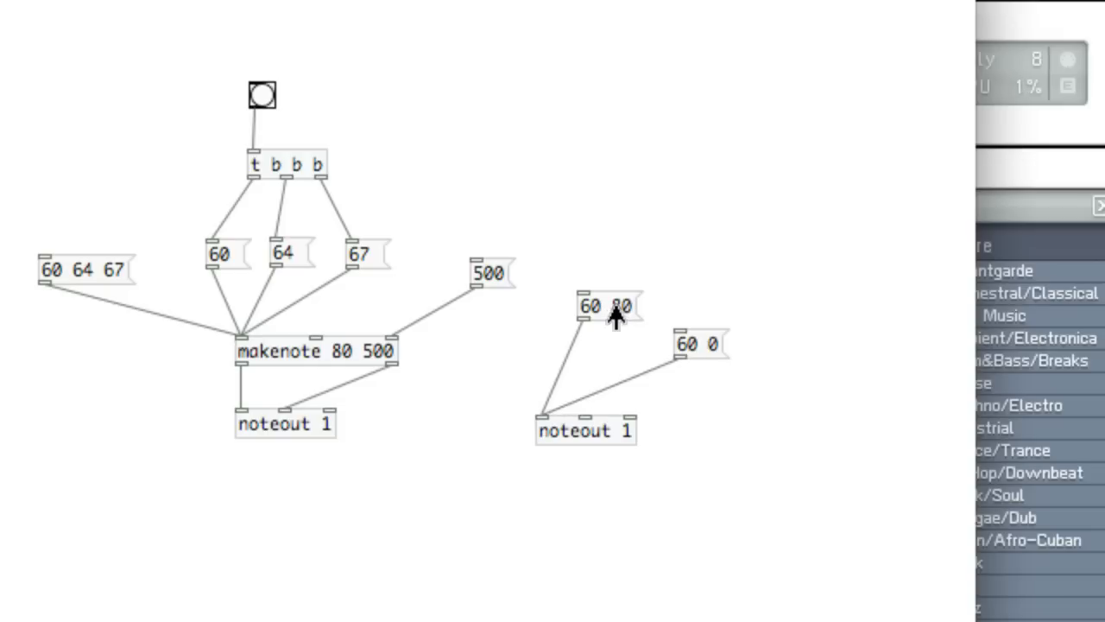
{"action": "mouse_move", "coordinate": [682, 371]}
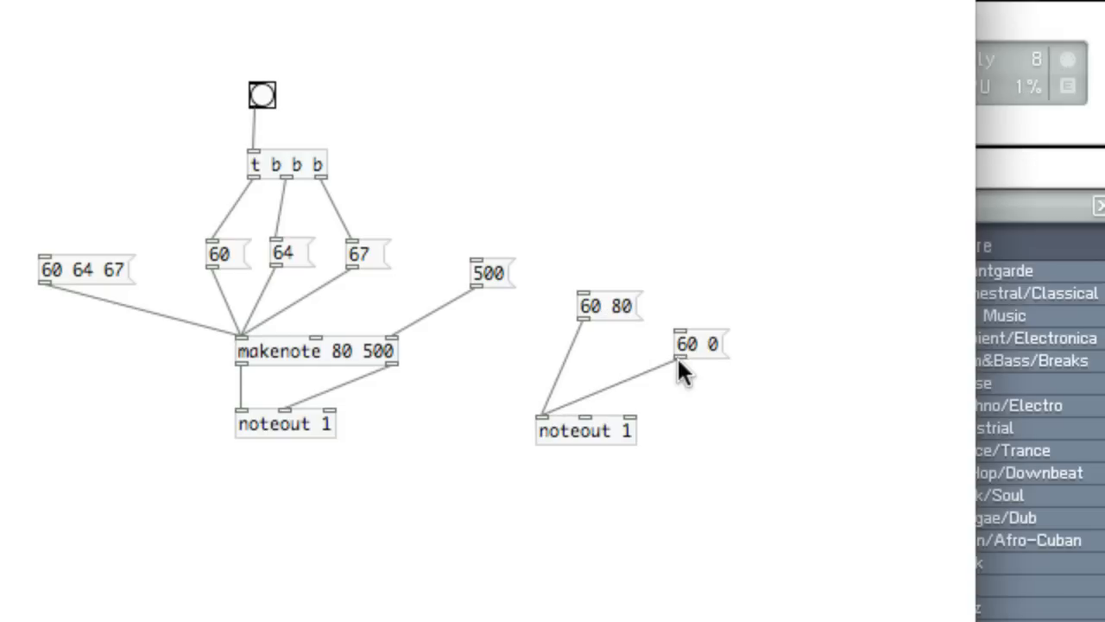
{"action": "mouse_move", "coordinate": [703, 358]}
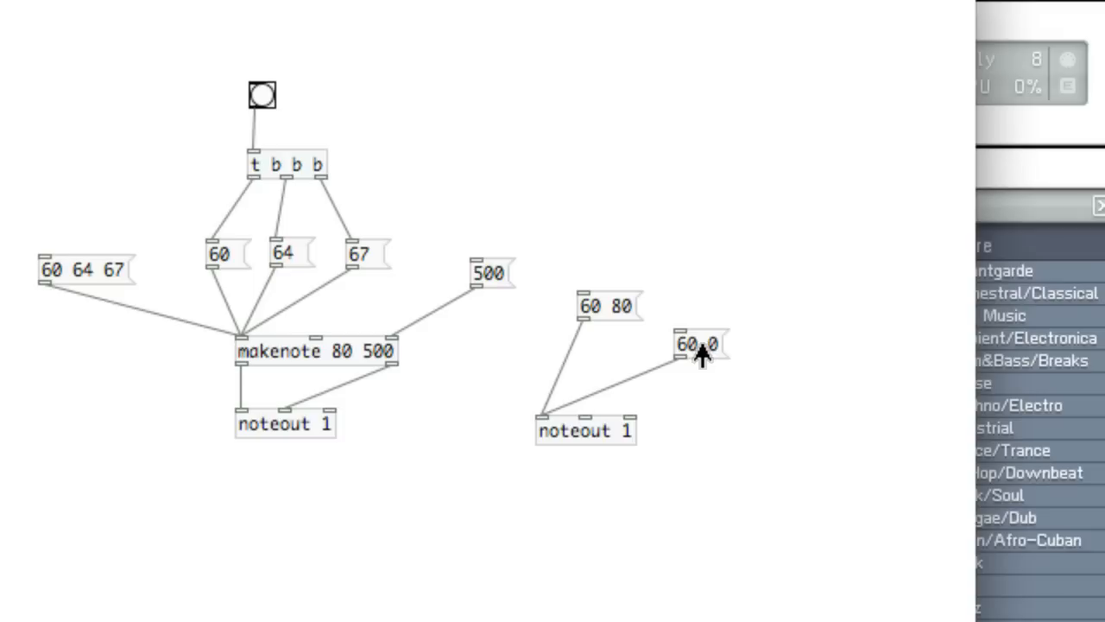
{"action": "mouse_move", "coordinate": [384, 367]}
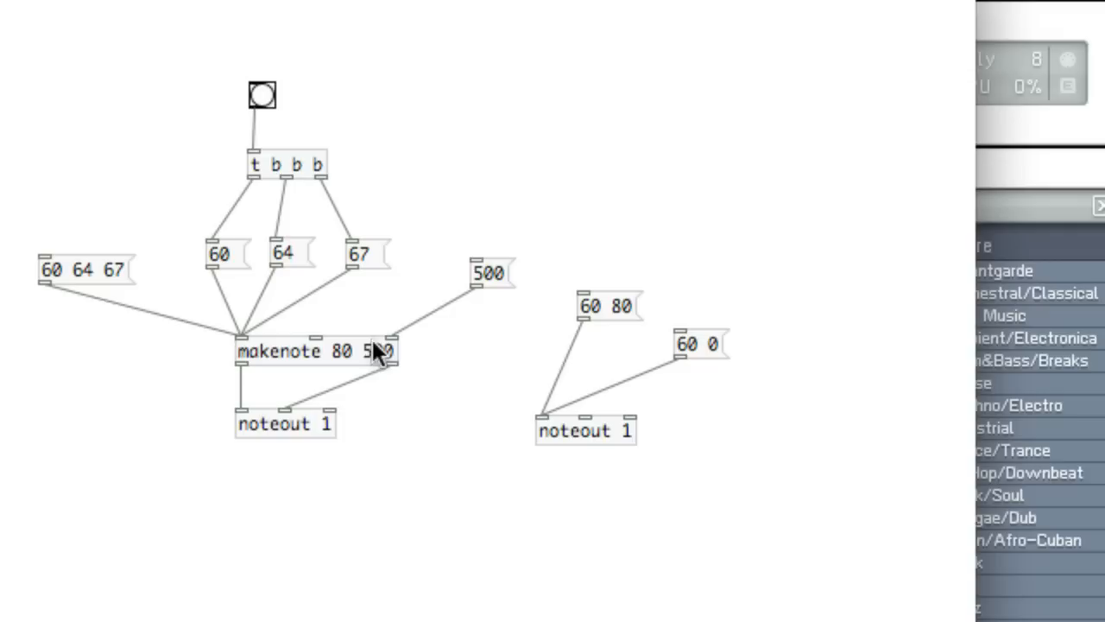
{"action": "mouse_move", "coordinate": [759, 372]}
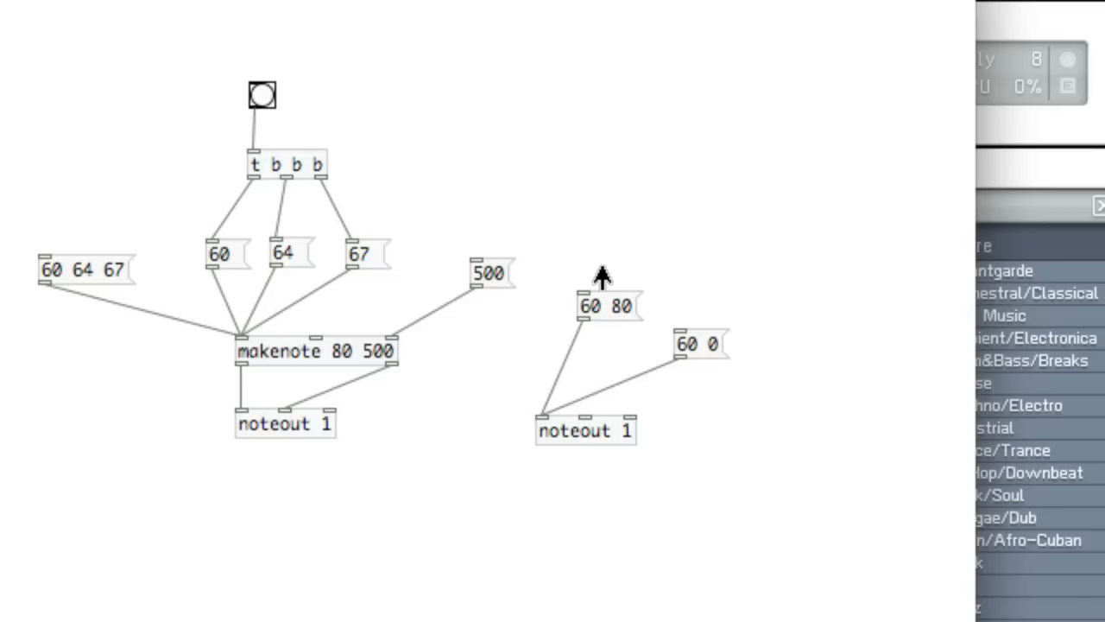
{"action": "mouse_move", "coordinate": [602, 311]}
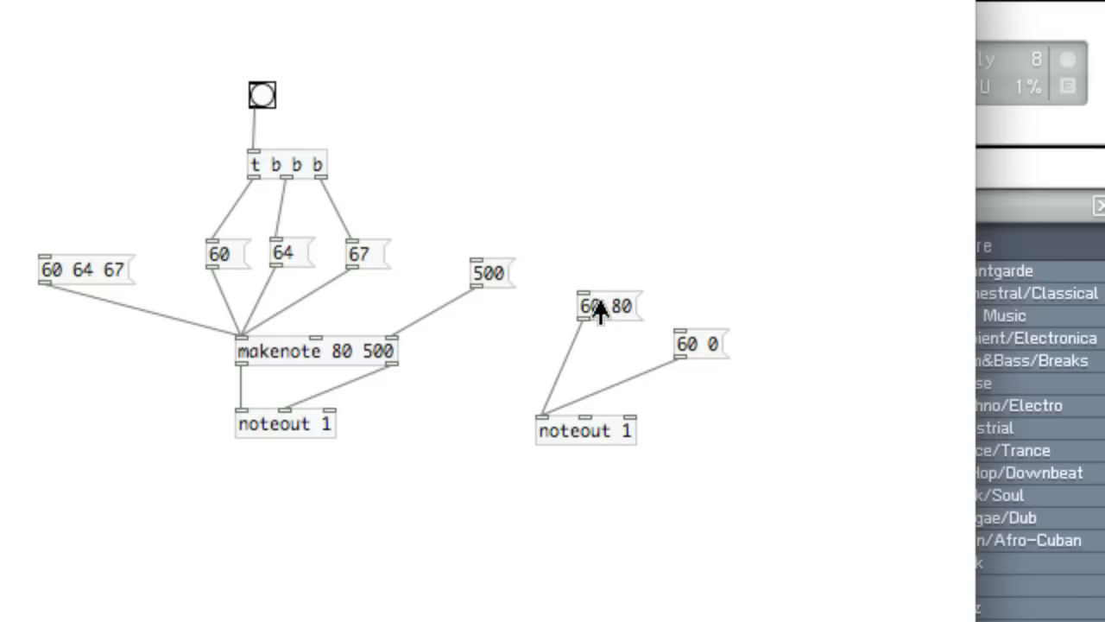